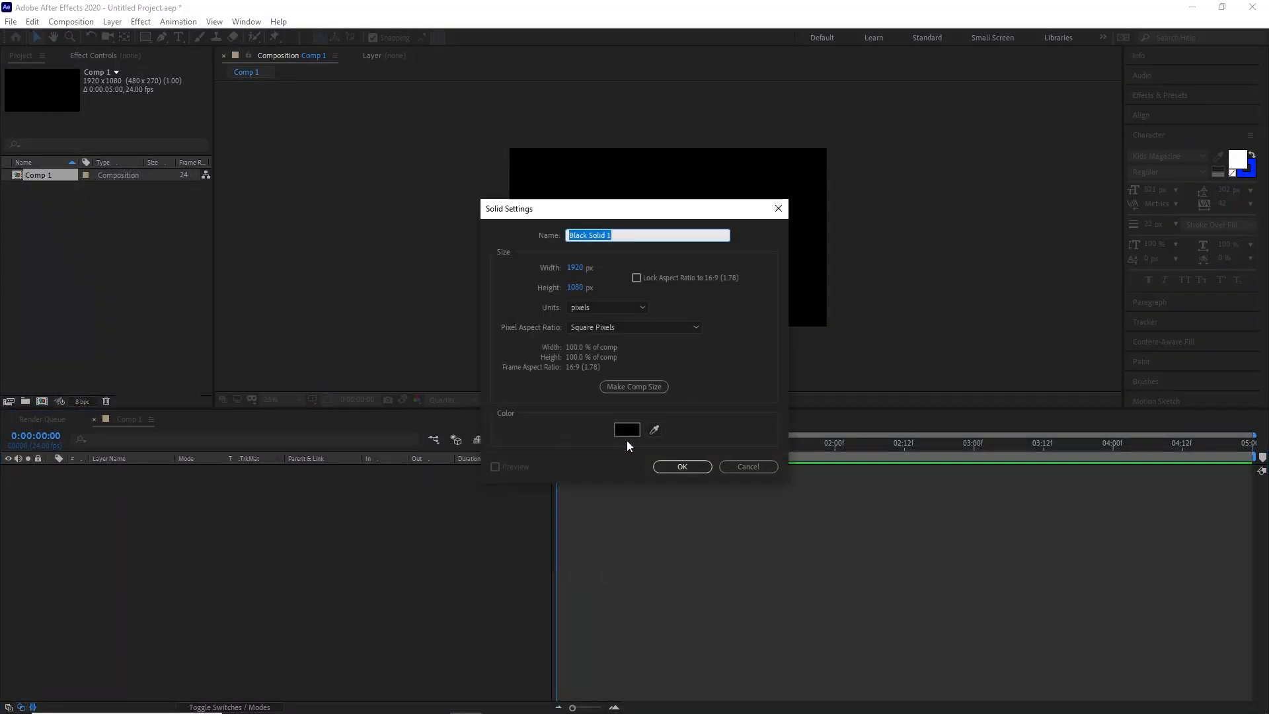
Step: Create a blue solid, draw a stroked horizontal line and add a Zig Zag operation to it
{"action": "left_click", "coordinate": [682, 467]}
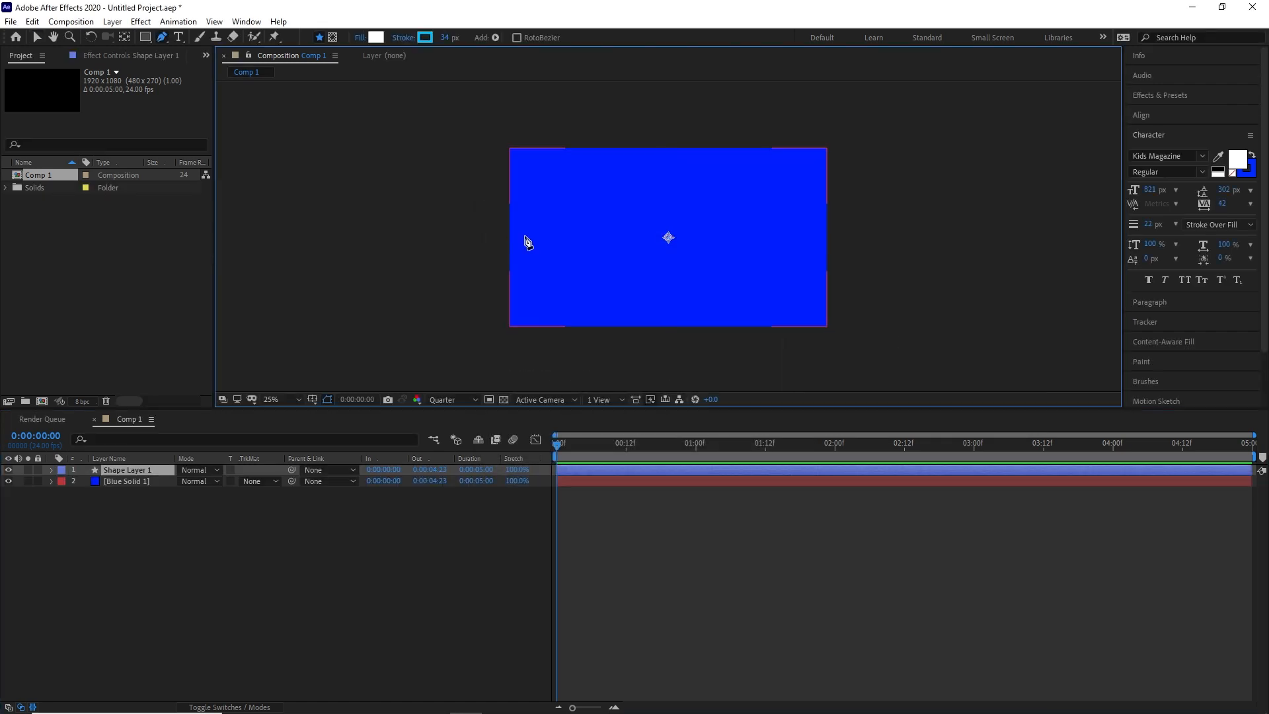
{"action": "left_click", "coordinate": [428, 37]}
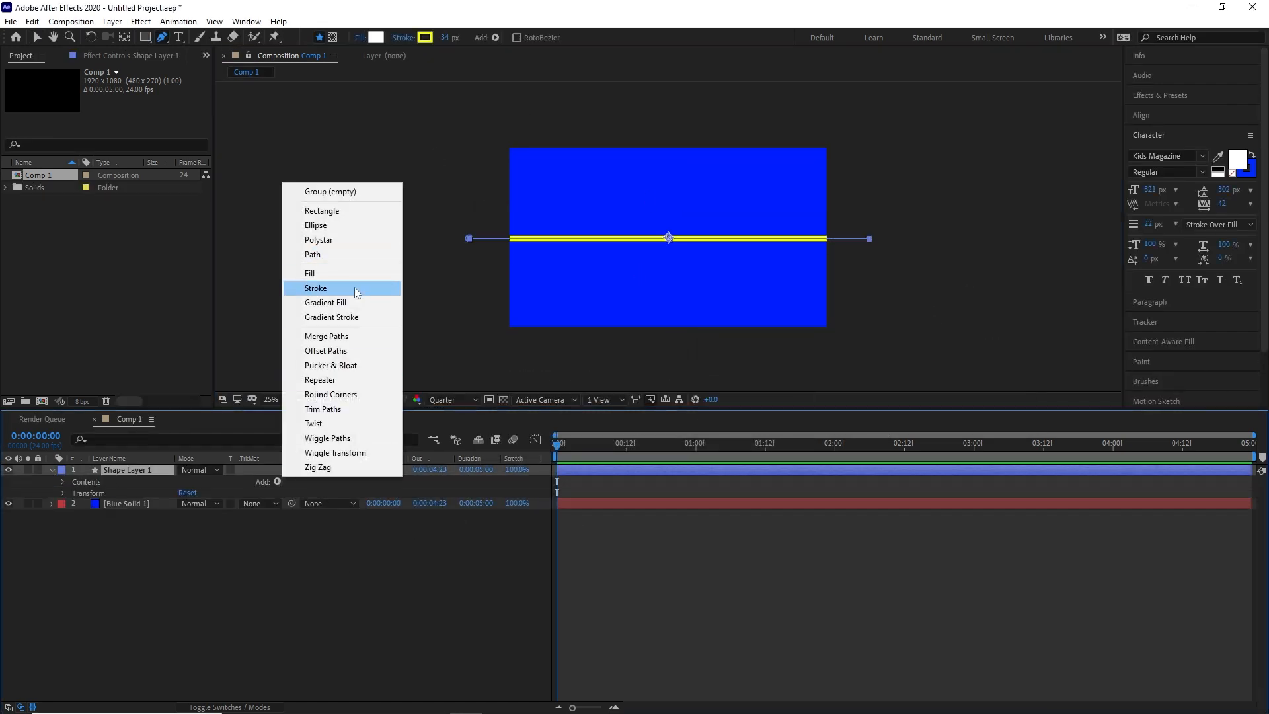
{"action": "left_click", "coordinate": [316, 288]}
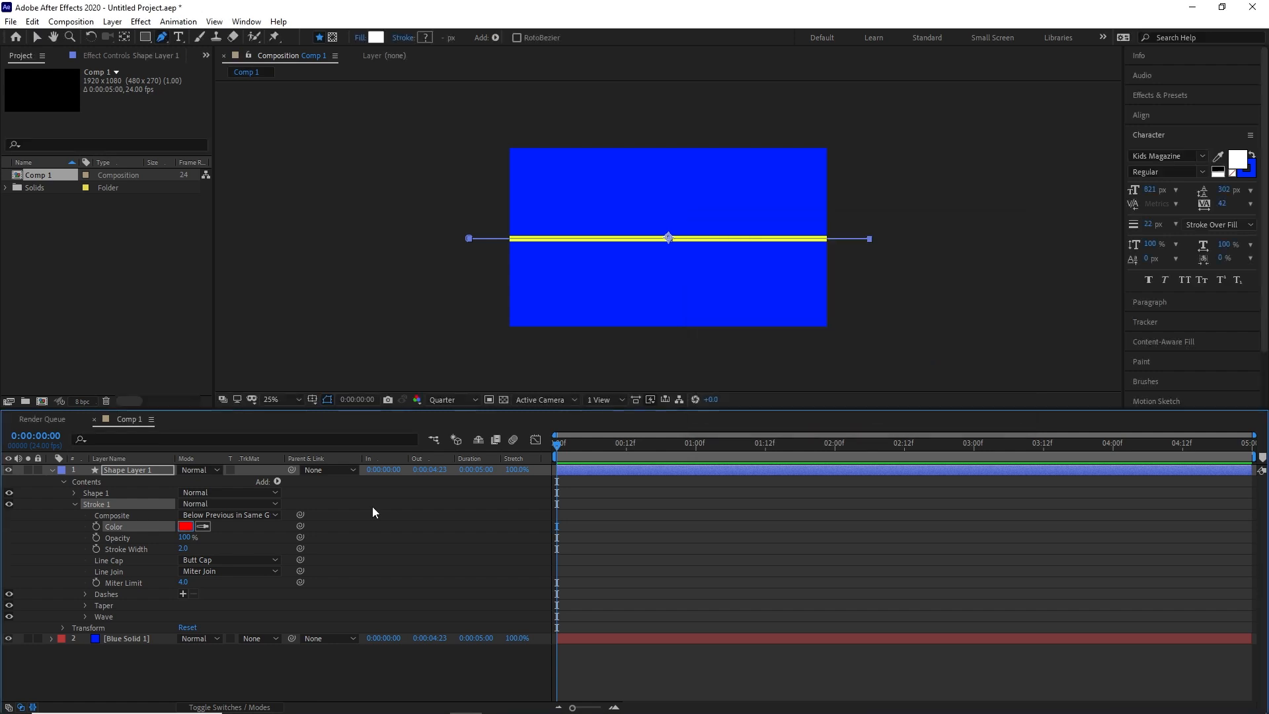
{"action": "left_click", "coordinate": [278, 481]}
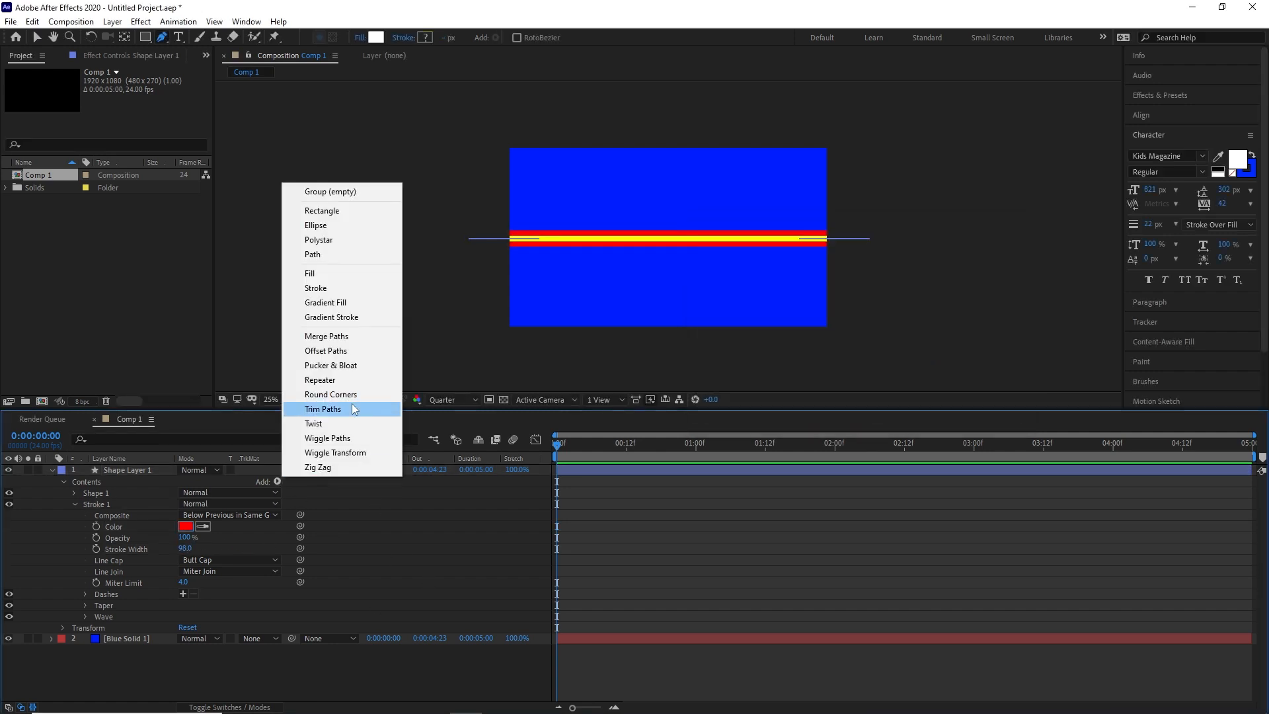
{"action": "left_click", "coordinate": [320, 379]}
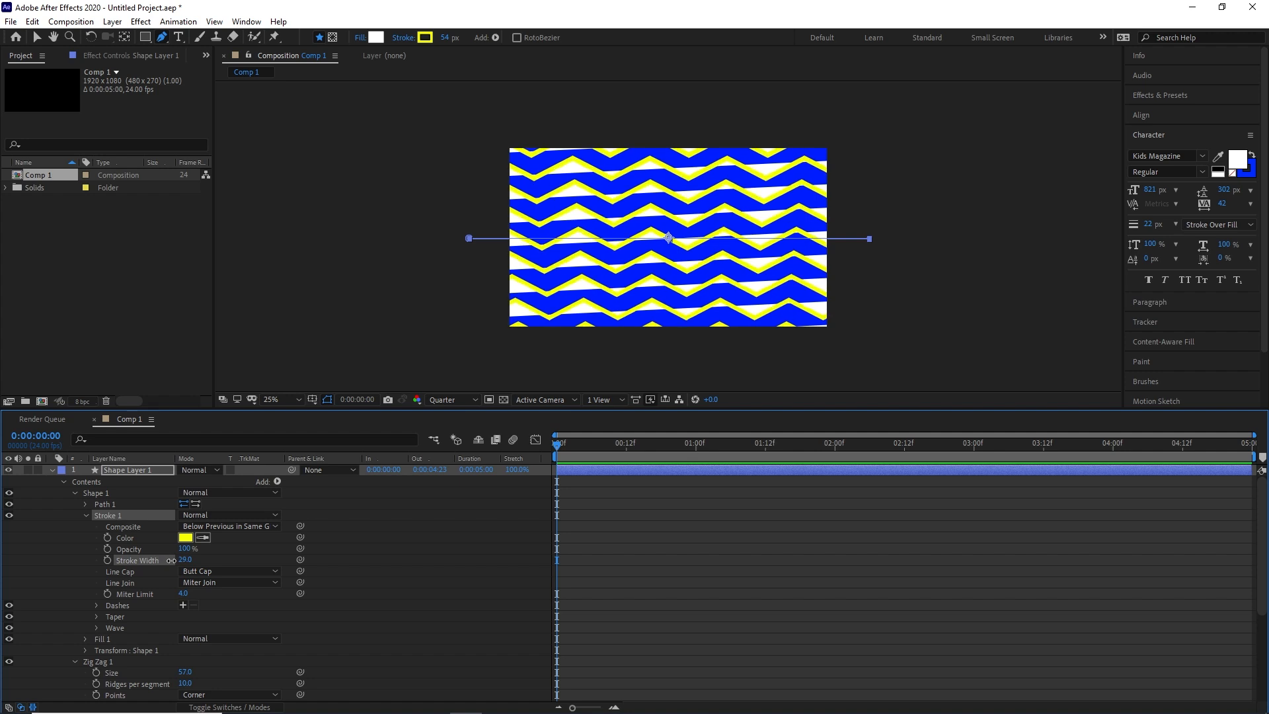
Step: Set the stripes' Fill to None and add a second red Stroke edging the zigzags
{"action": "left_click", "coordinate": [373, 38]}
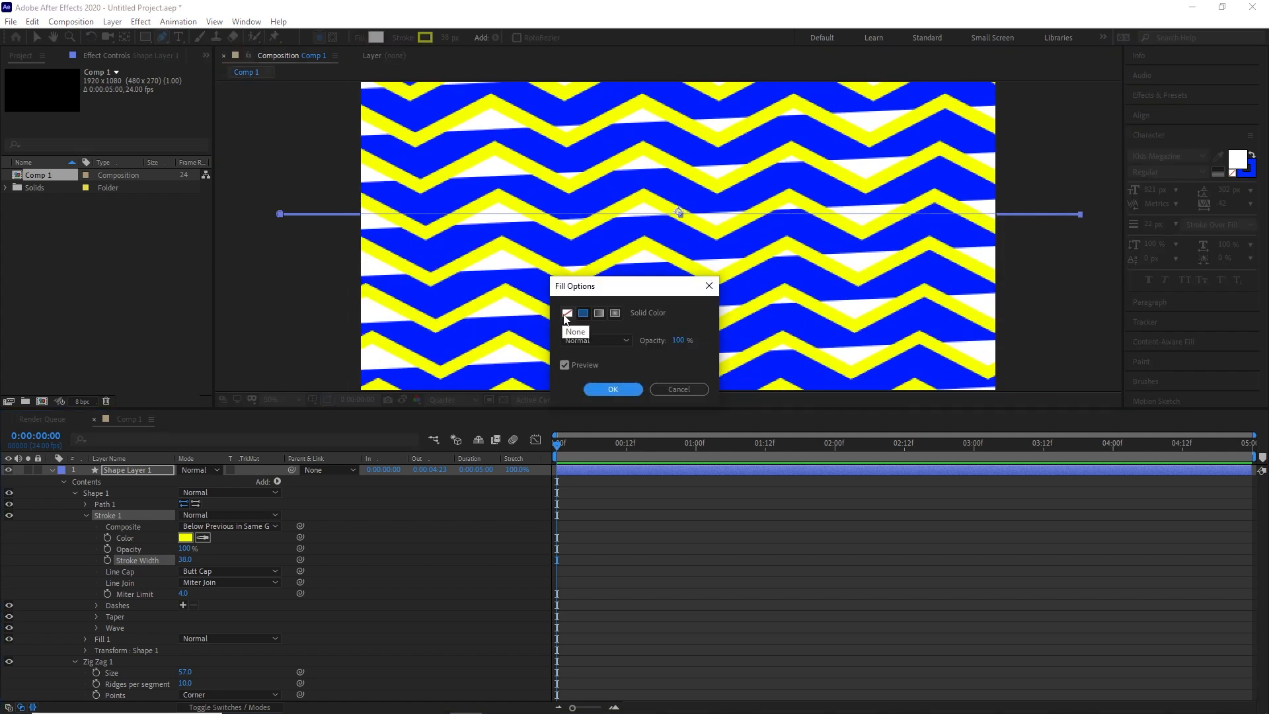
{"action": "left_click", "coordinate": [614, 388]}
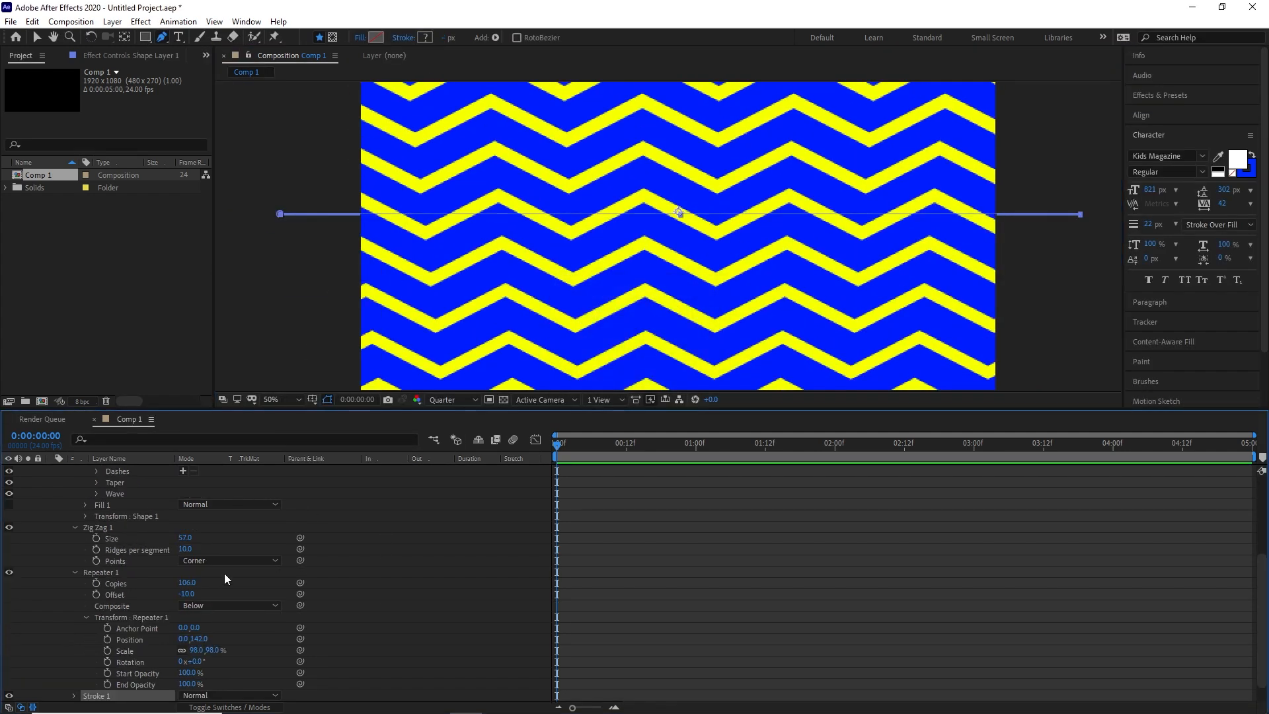
{"action": "left_click", "coordinate": [185, 583]}
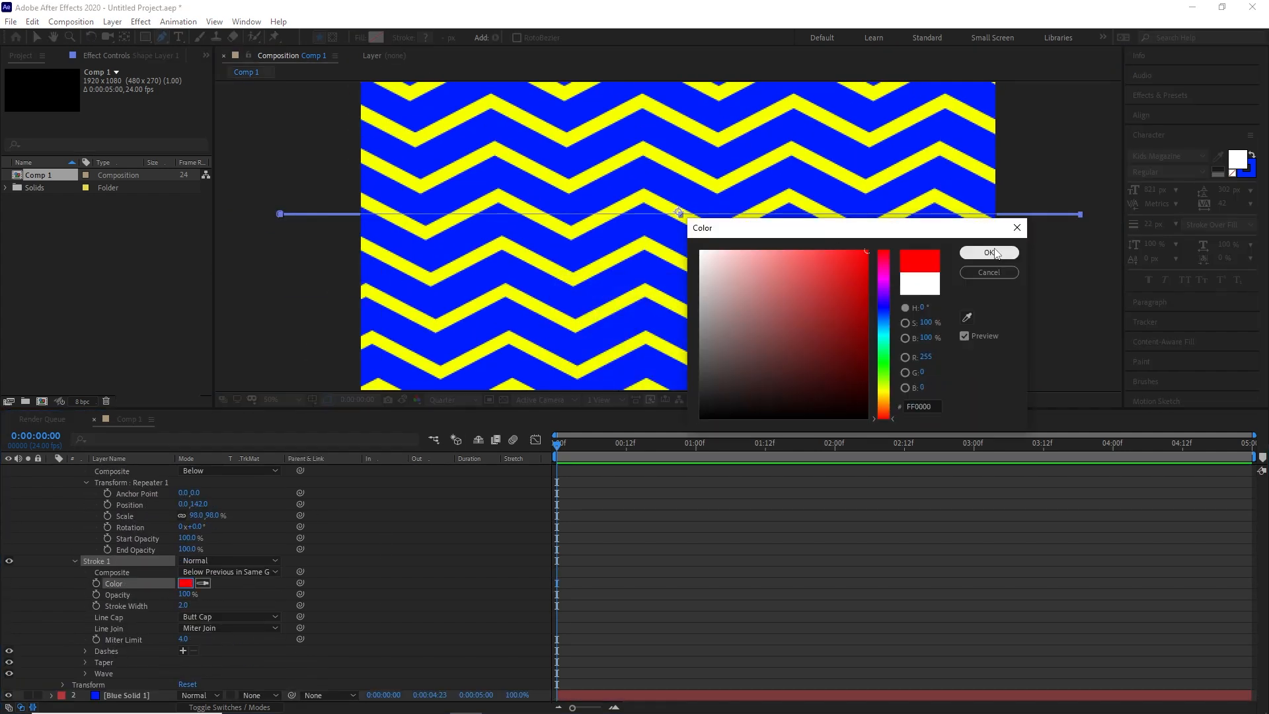
{"action": "left_click", "coordinate": [989, 253]}
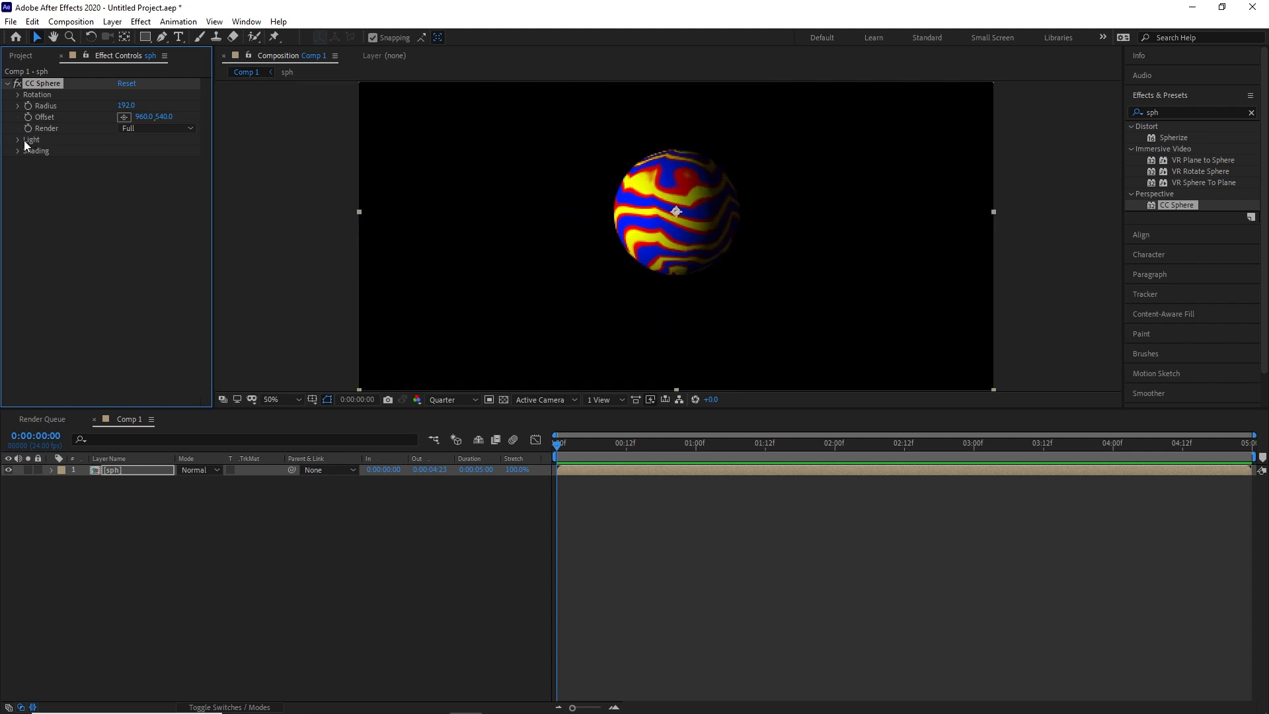
Step: Add a second, larger striped sphere layer with CC Sphere rendering its outside
{"action": "left_click", "coordinate": [14, 140]}
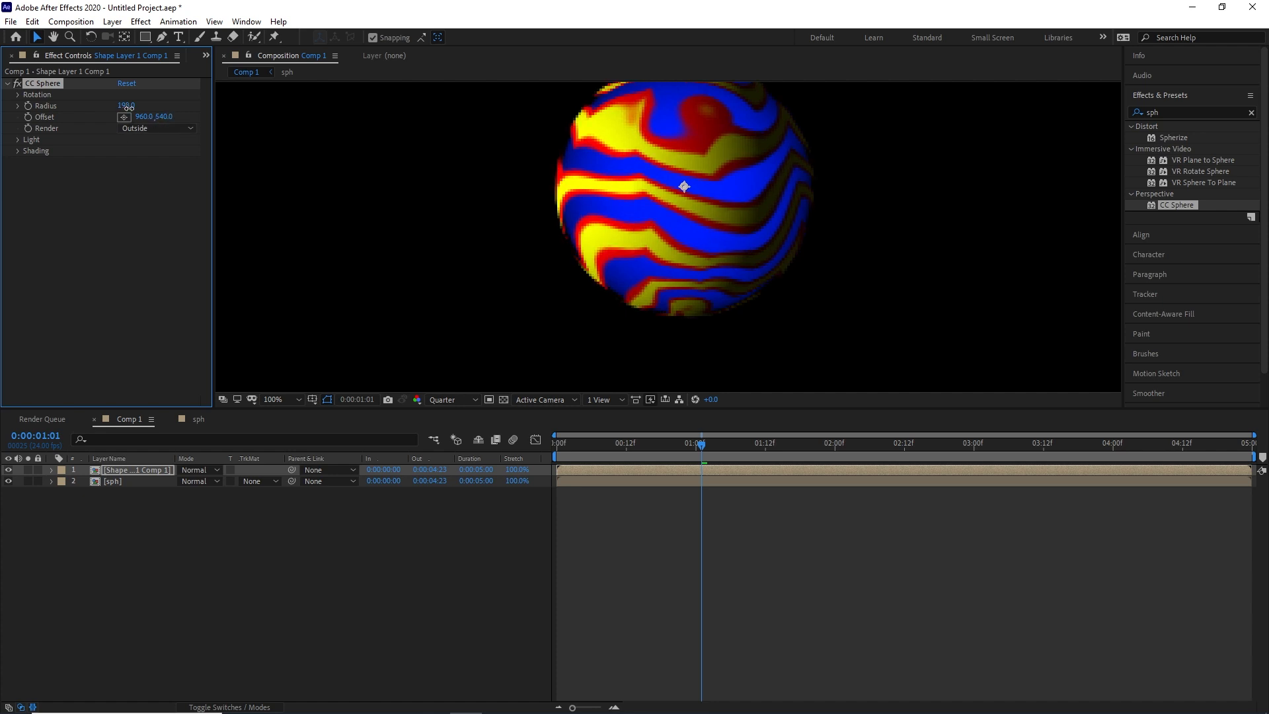
Step: Add a Drop Shadow layer style and keyframe the CC Sphere Rotation Y spin
{"action": "left_click", "coordinate": [111, 22]}
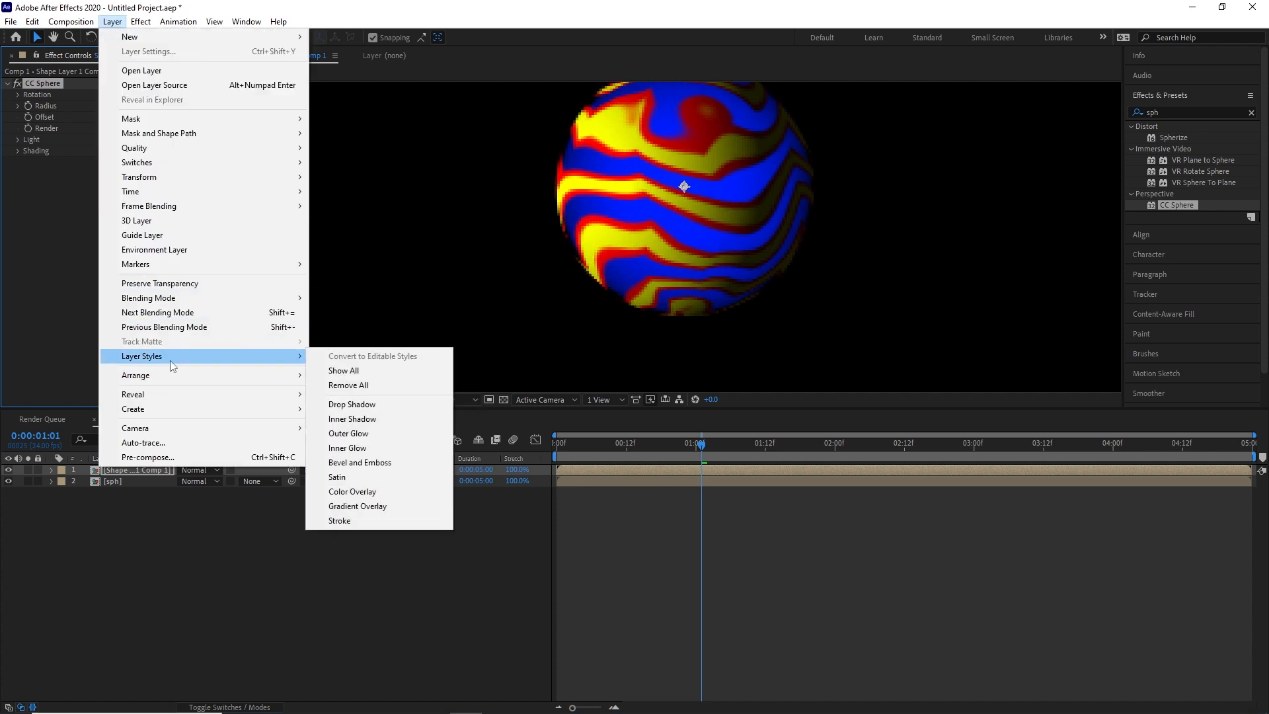
{"action": "left_click", "coordinate": [352, 404]}
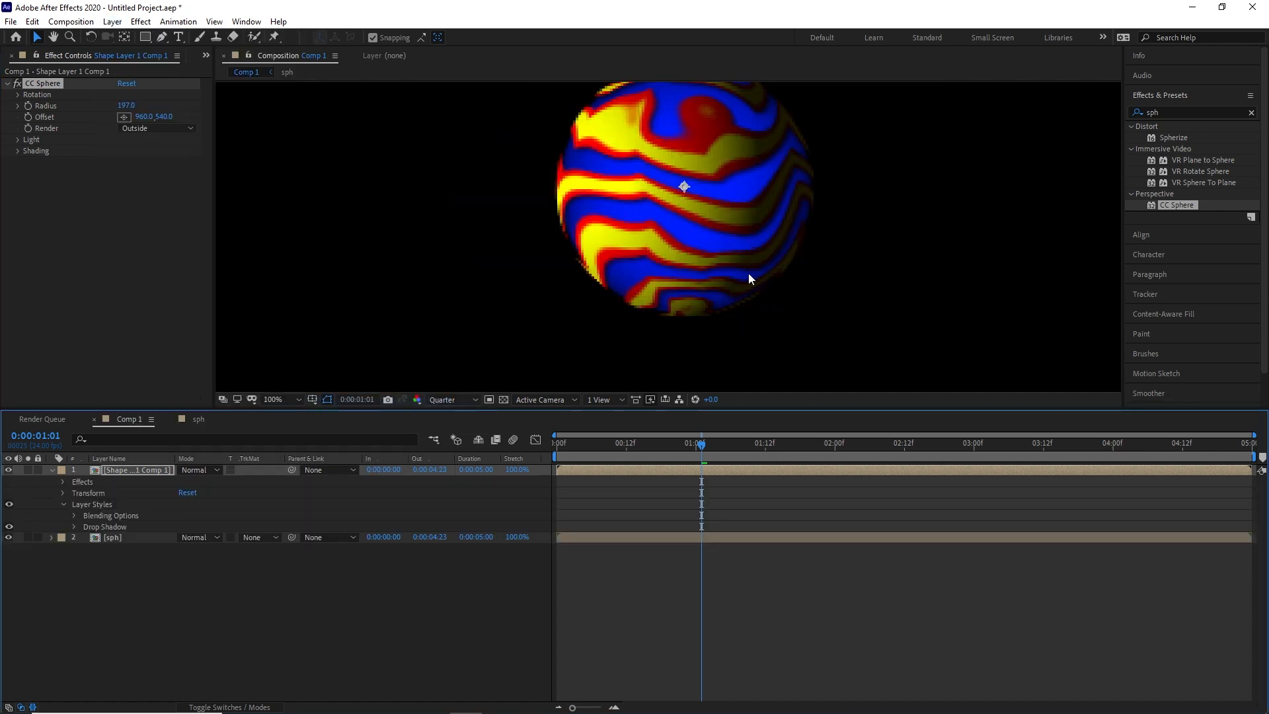
{"action": "left_click", "coordinate": [15, 95]}
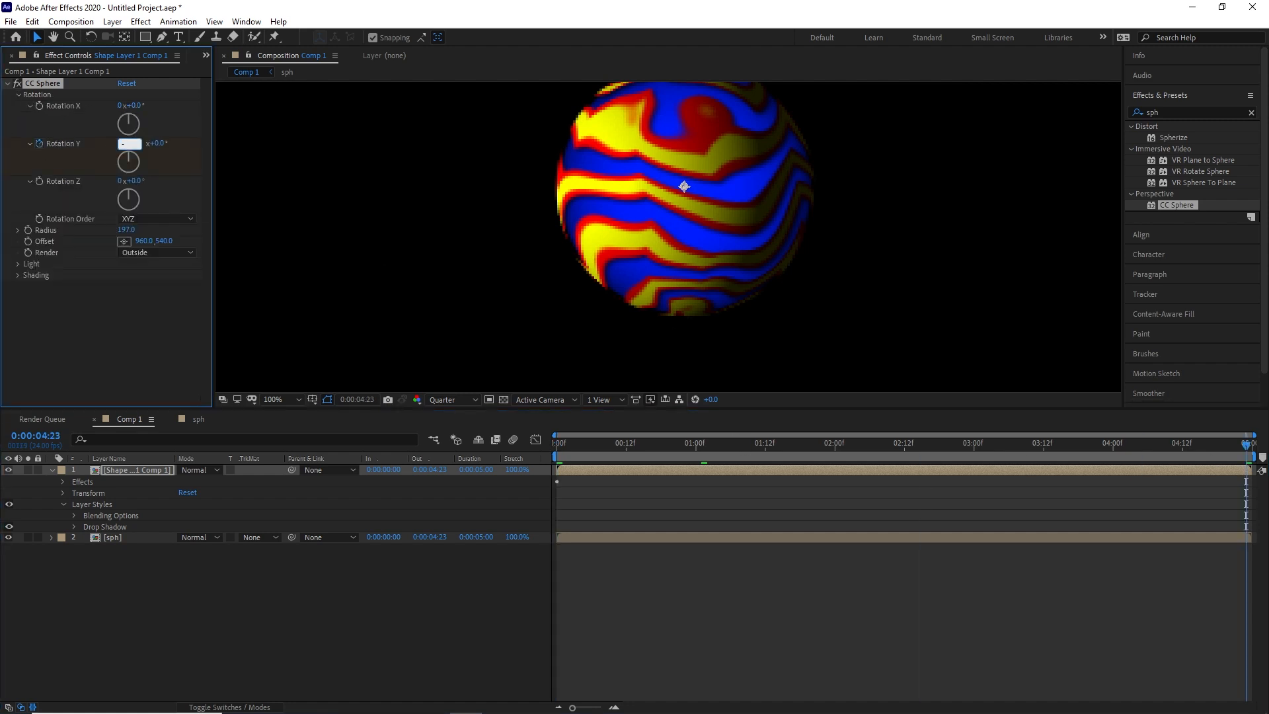
{"action": "left_click", "coordinate": [753, 444]}
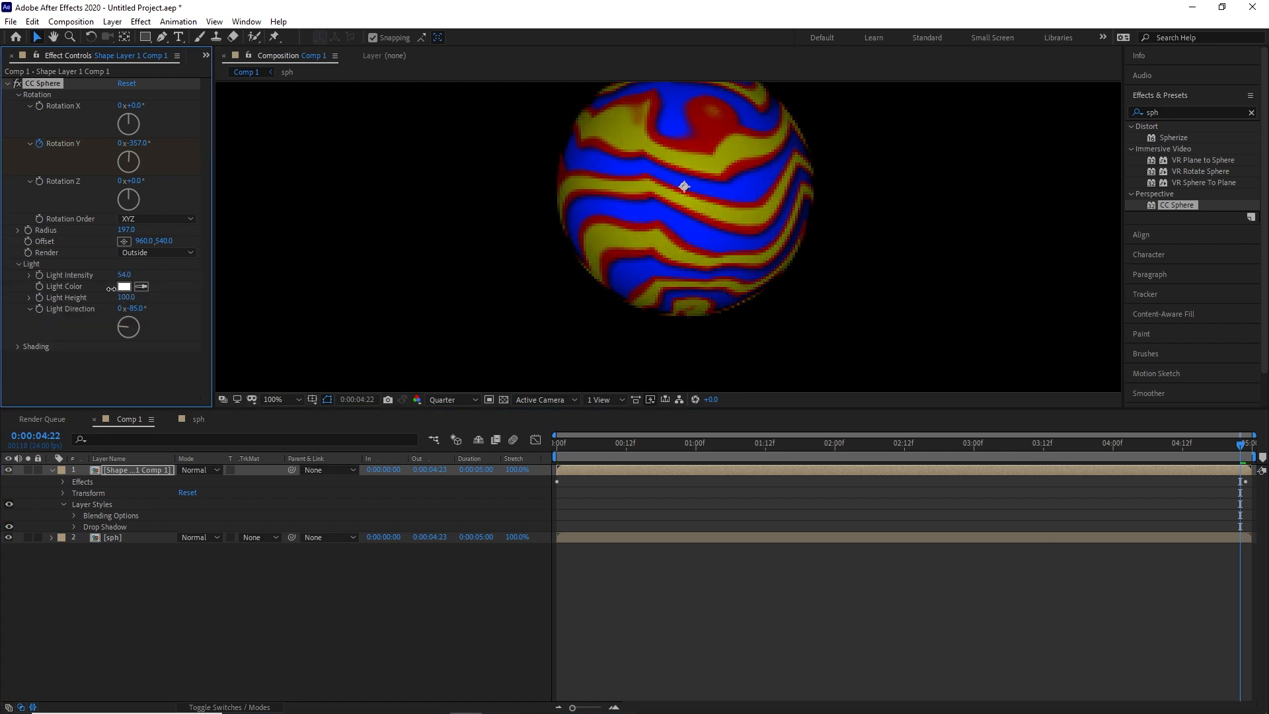
{"action": "left_click", "coordinate": [656, 444]}
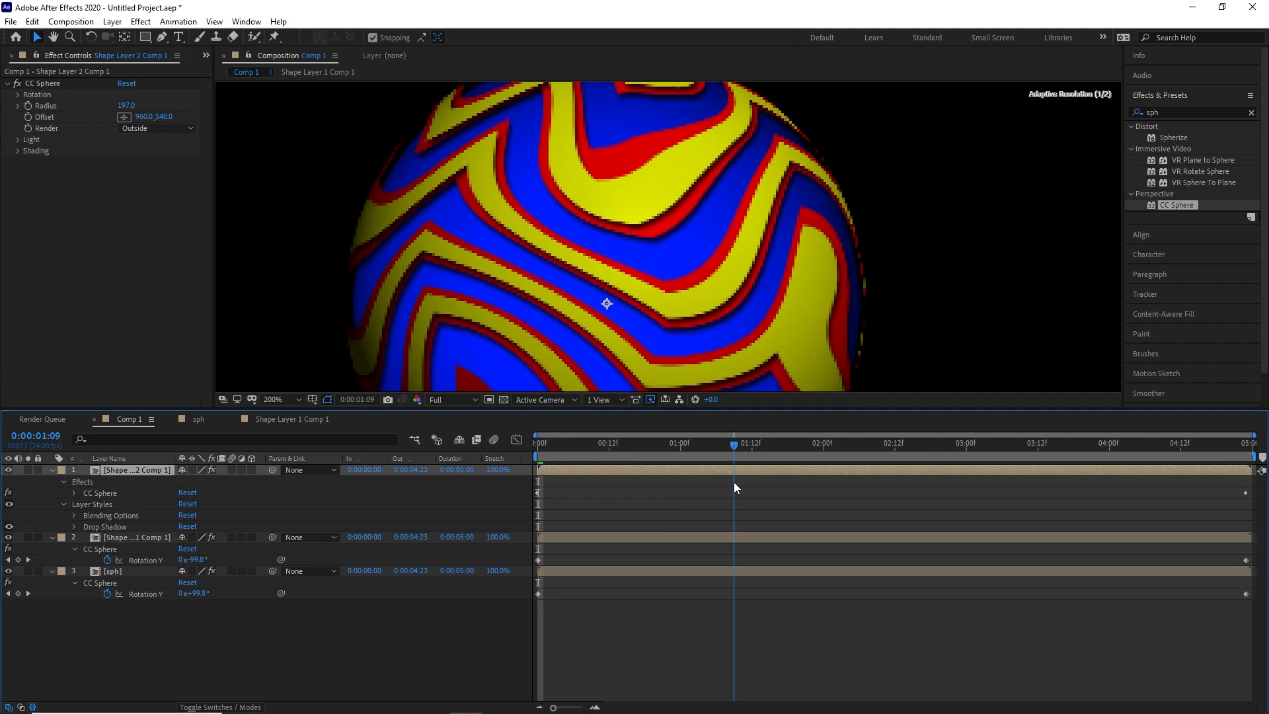
Step: Choose Layer > Pre-compose for the two stacked sphere layers
{"action": "left_click", "coordinate": [111, 22]}
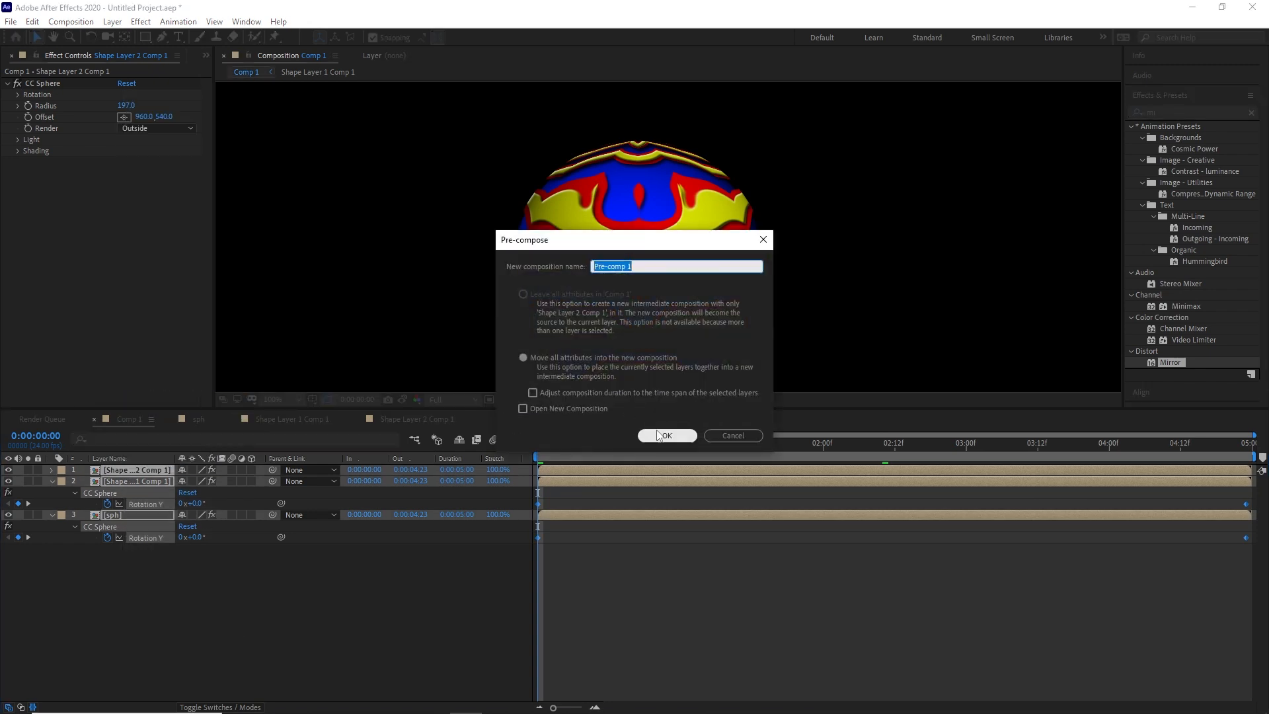
Step: Confirm Pre-comp 1 and adjust the CC Ball Action grid spacing on the globe
{"action": "left_click", "coordinate": [666, 436]}
{"action": "type", "text": "bal"}
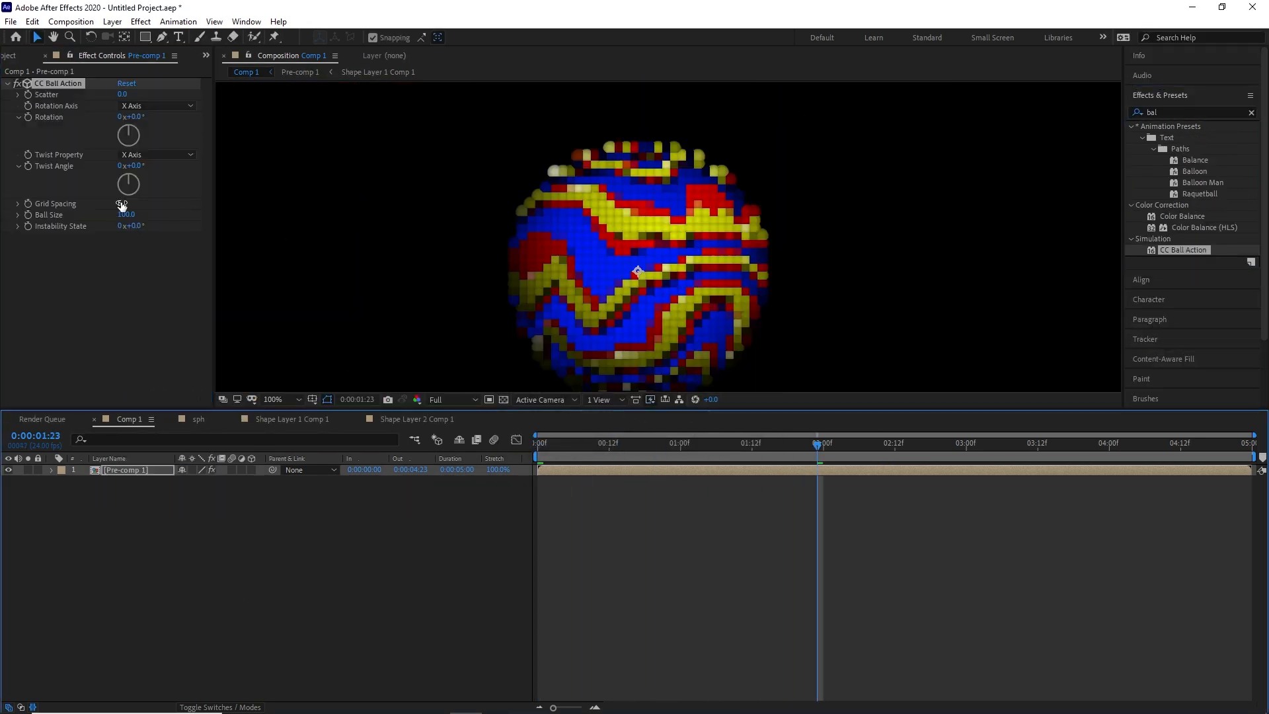
{"action": "left_click_drag", "start_coordinate": [122, 204], "coordinate": [97, 204]}
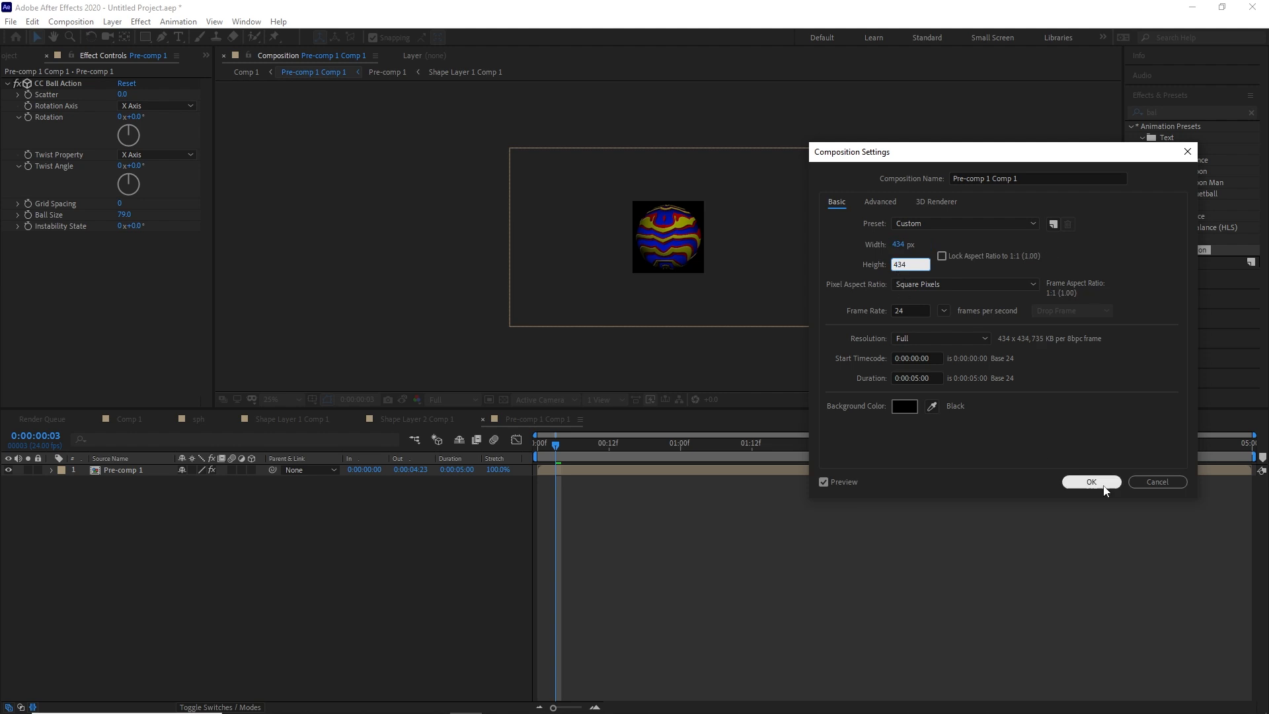
Step: Confirm the 434×434 composition size so the square globe can be tiled with CC RepeTile
{"action": "left_click", "coordinate": [1092, 481]}
{"action": "type", "text": "rep"}
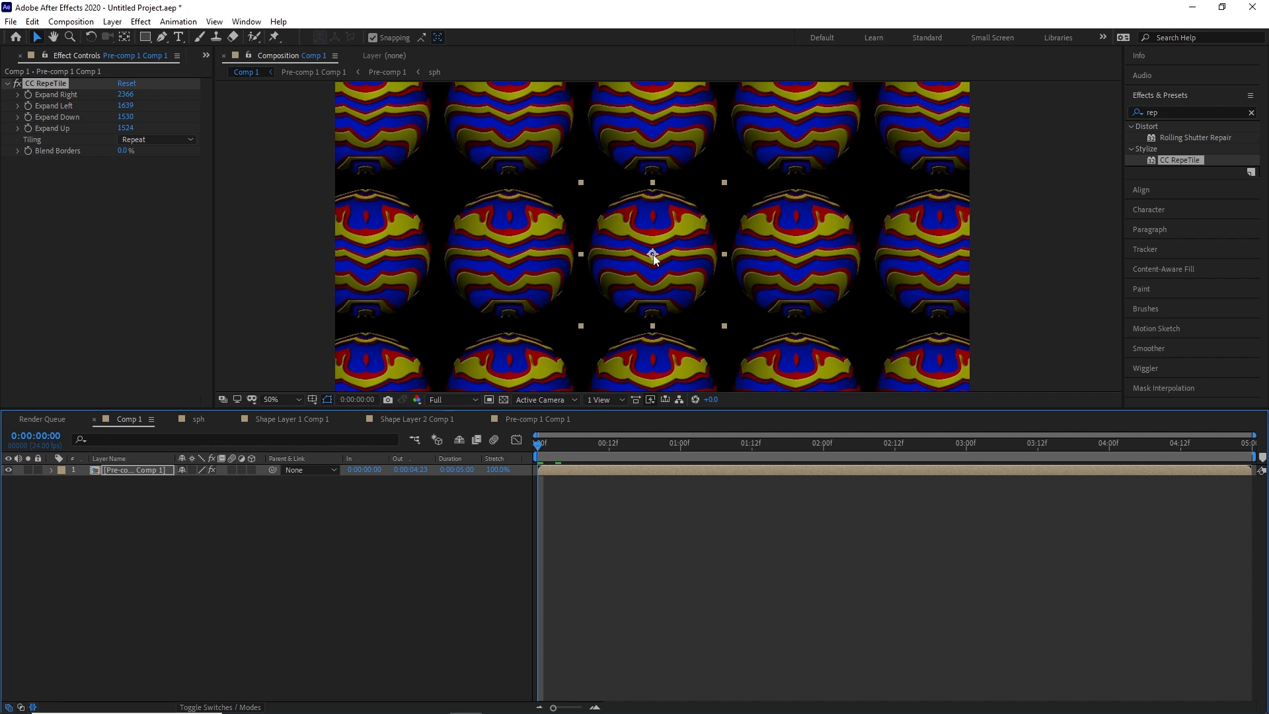
Step: Apply Venetian Blinds over the globe and angle the stripes diagonally
{"action": "left_click", "coordinate": [156, 140]}
{"action": "type", "text": "ven"}
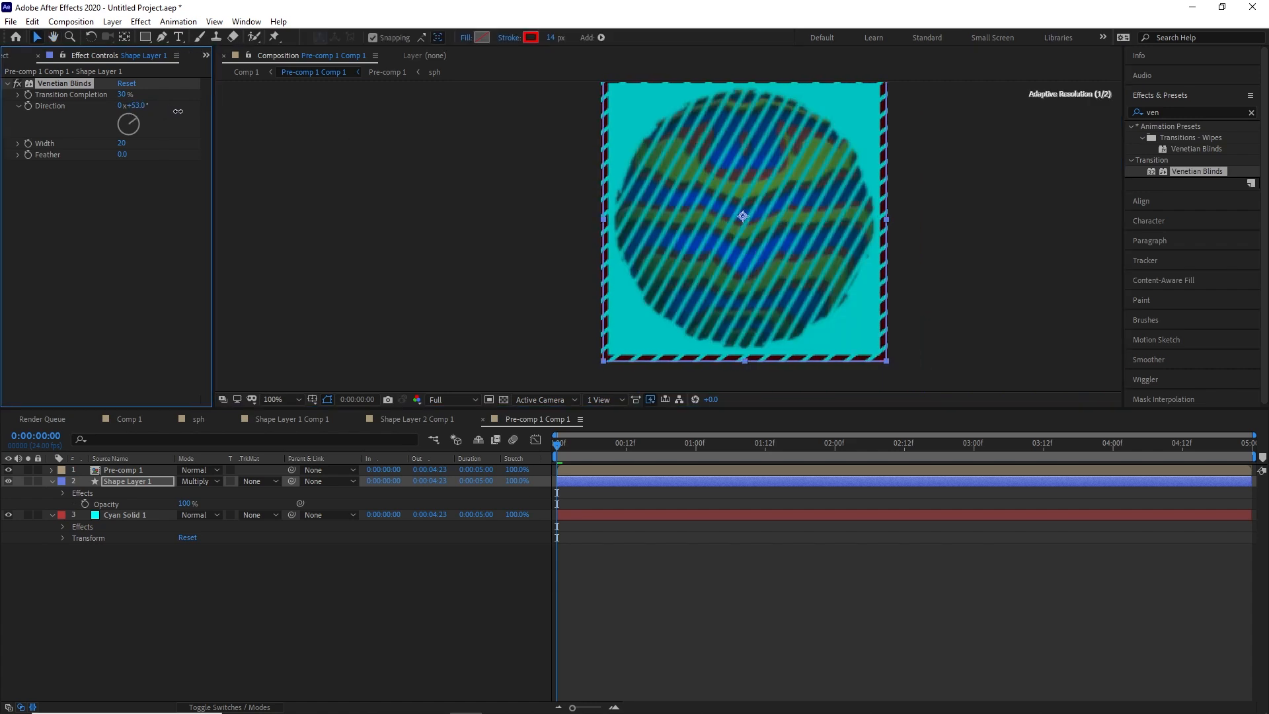
{"action": "left_click_drag", "start_coordinate": [126, 123], "coordinate": [161, 106]}
{"action": "type", "text": "u"}
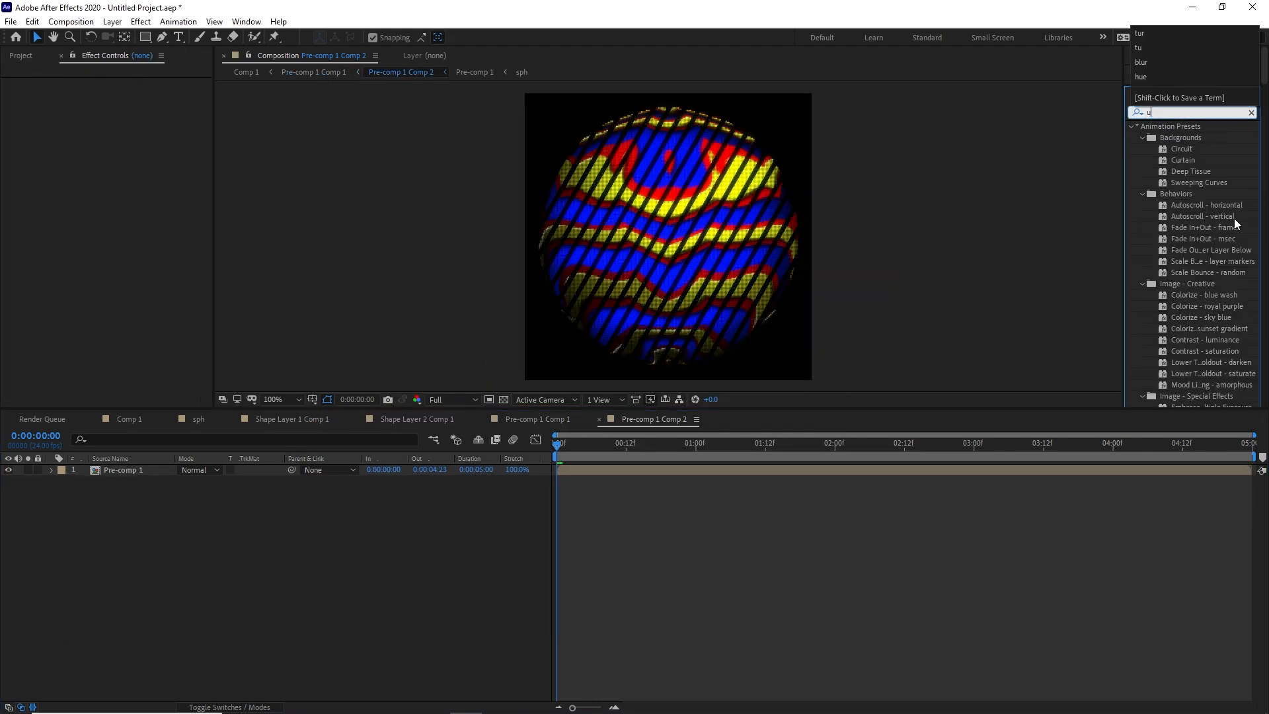
Step: Apply Turbulent Displace to the adjustment layer and begin keyframing the globe layer's Scale
{"action": "type", "text": "t"}
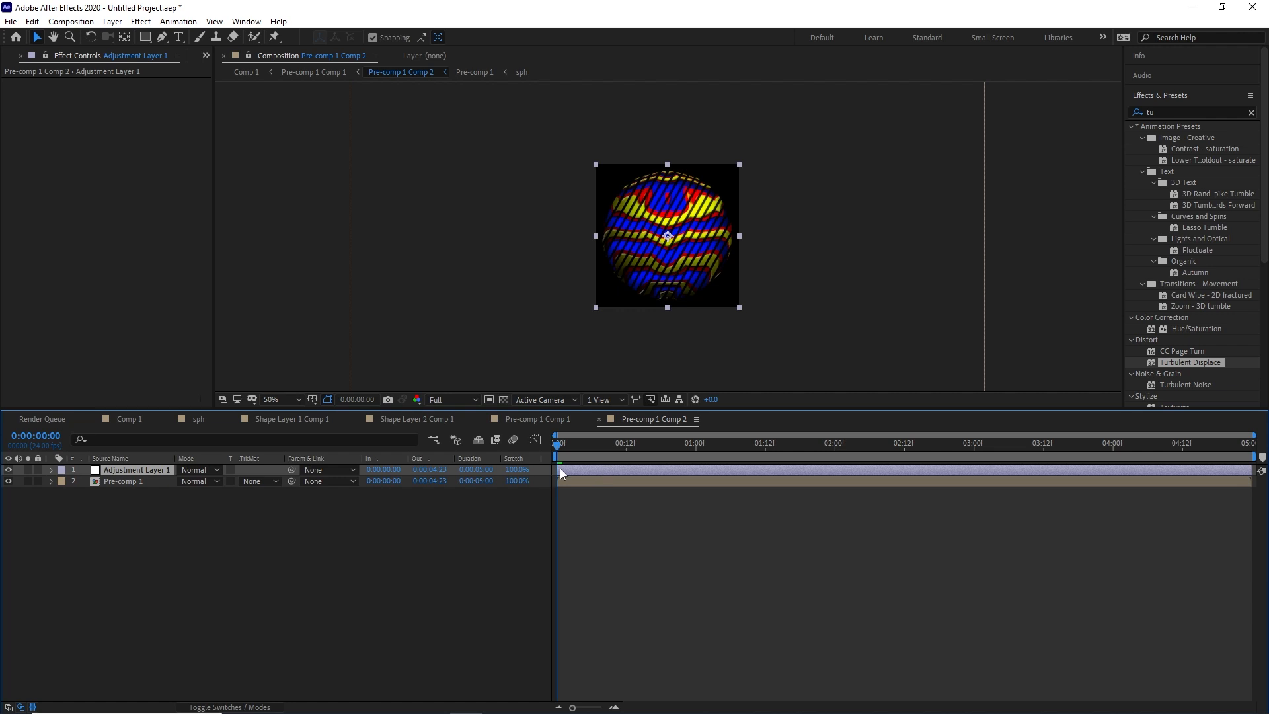
{"action": "double_click", "coordinate": [1190, 362]}
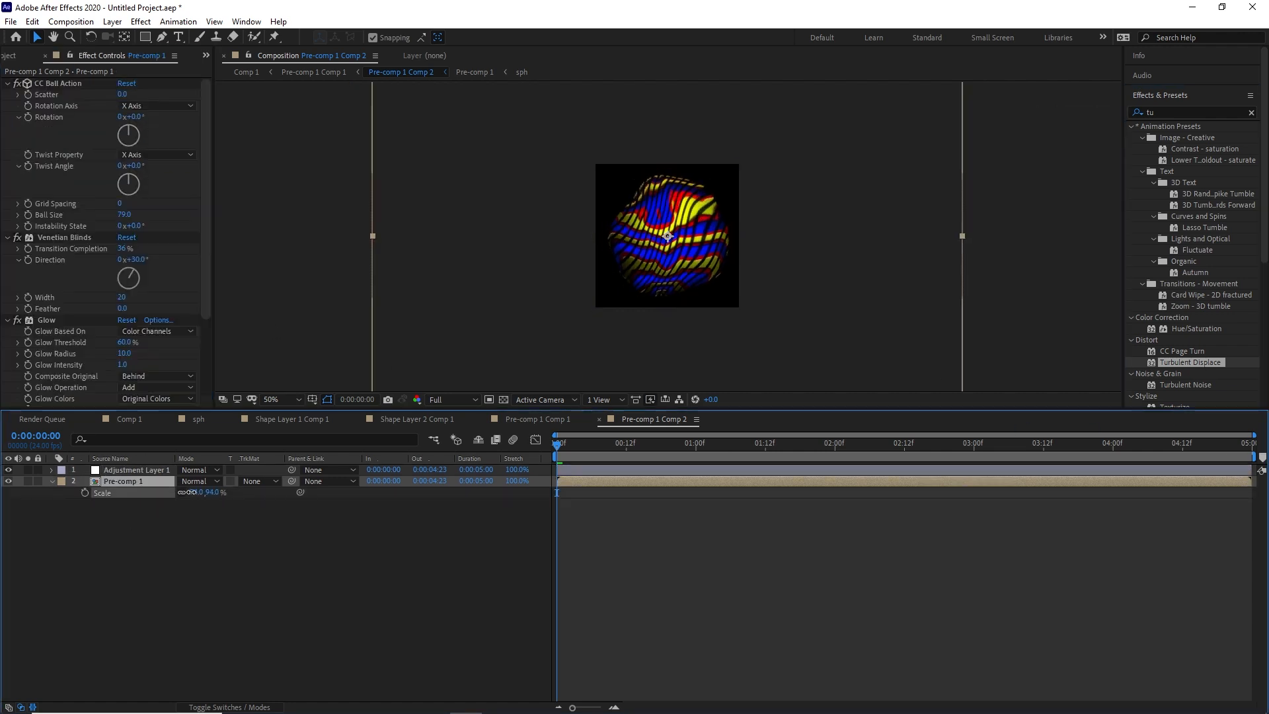
{"action": "left_click", "coordinate": [138, 469]}
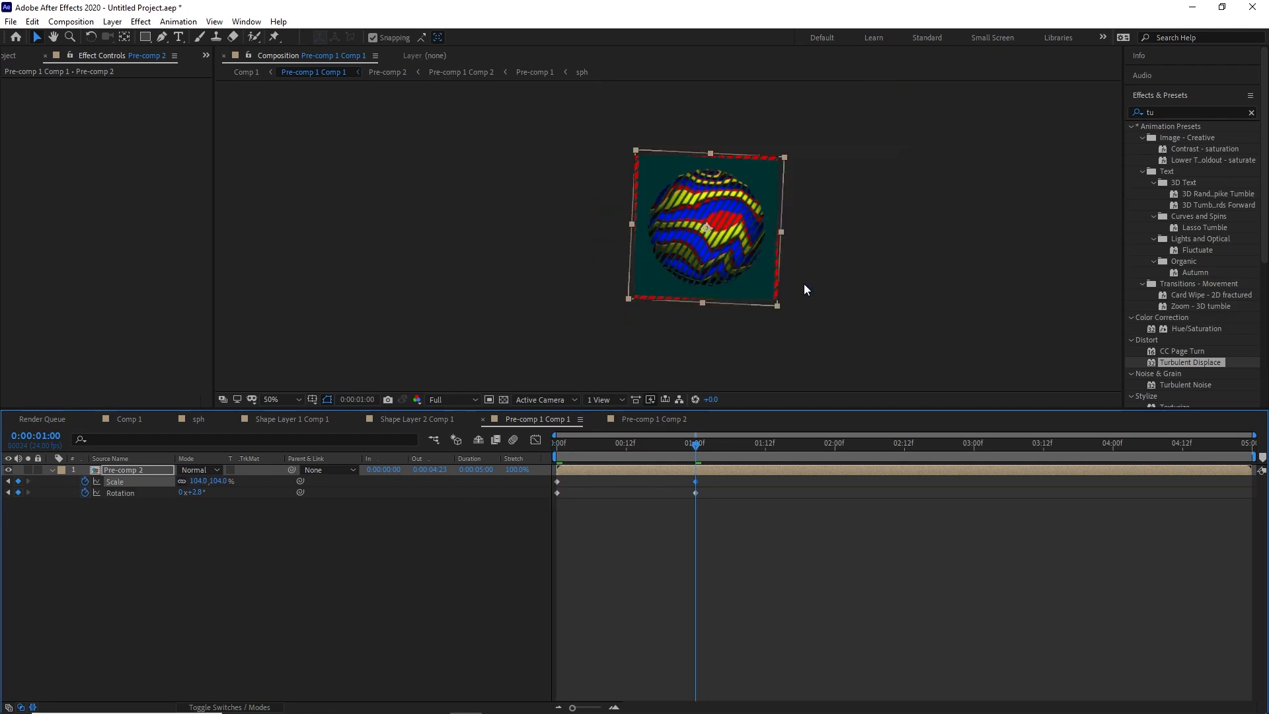
Step: Add the 2s Scale 100% and Rotation 0° keyframes and select the wobble keyframes
{"action": "left_click", "coordinate": [299, 400]}
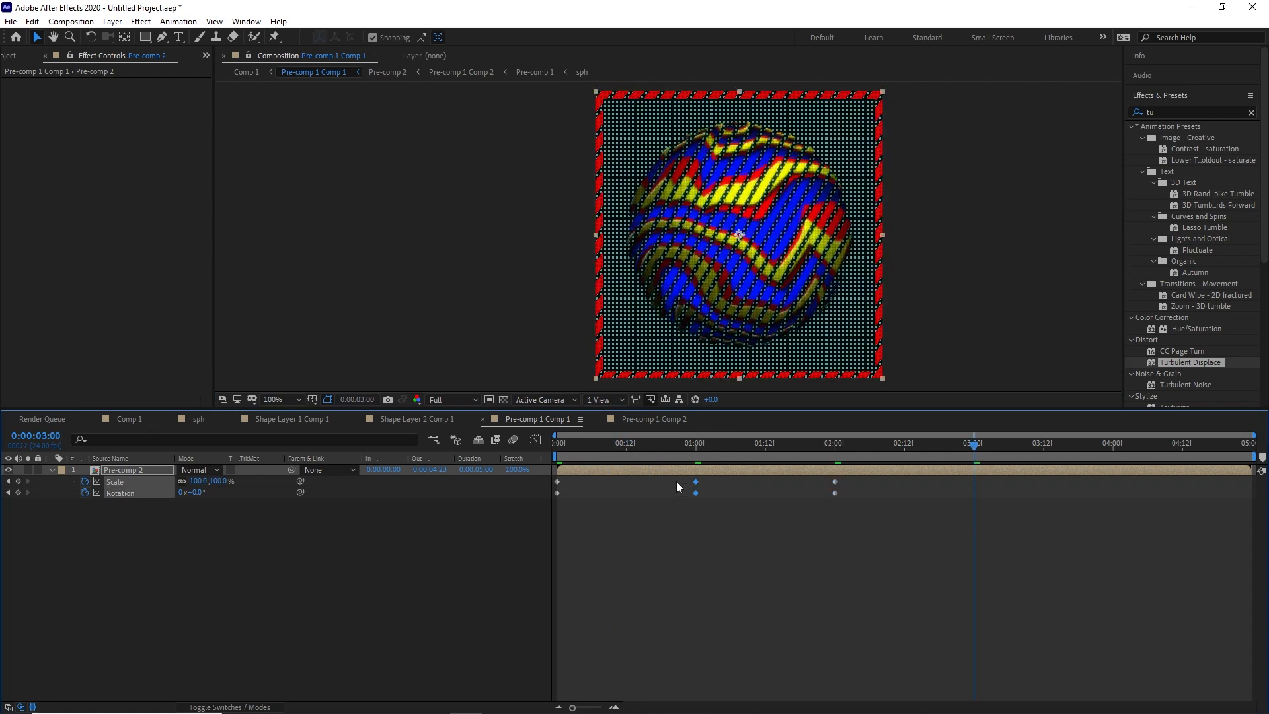
{"action": "left_click", "coordinate": [1115, 443]}
{"action": "type", "text": "bi"}
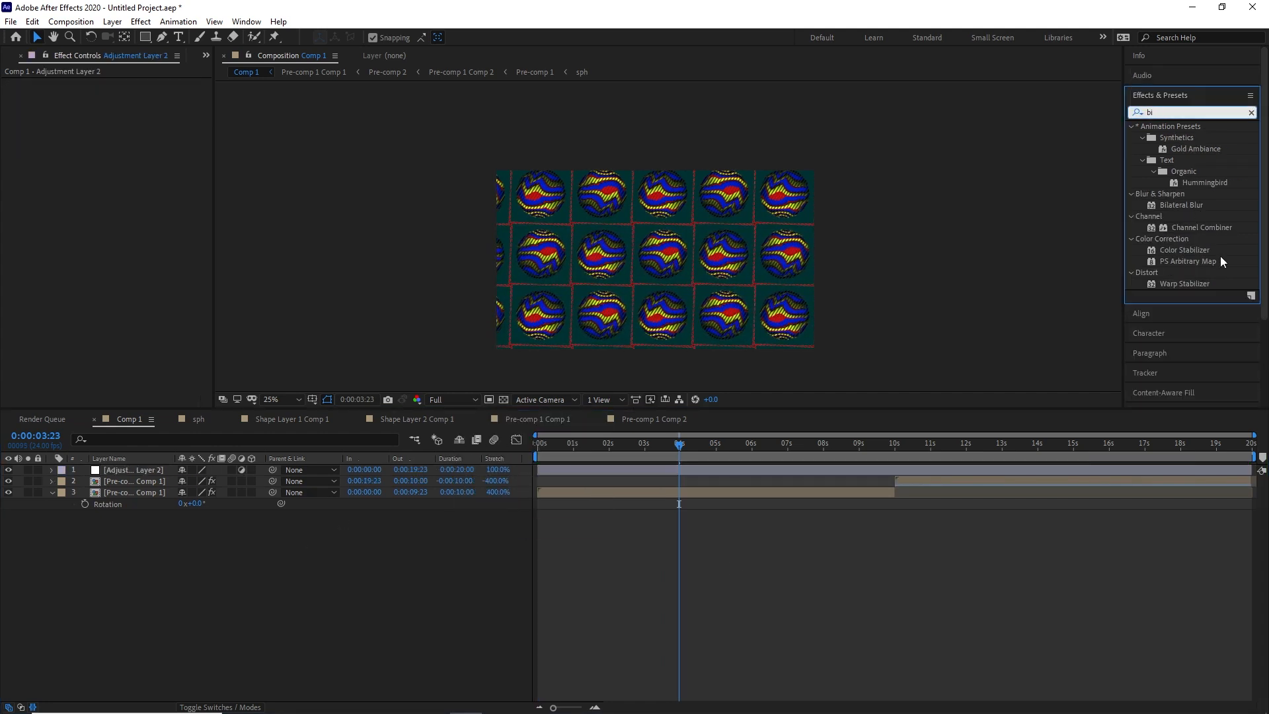
Step: Time-stretch a duplicated globe precomp by -400% so it plays reversed and slowed
{"action": "type", "text": "ri"}
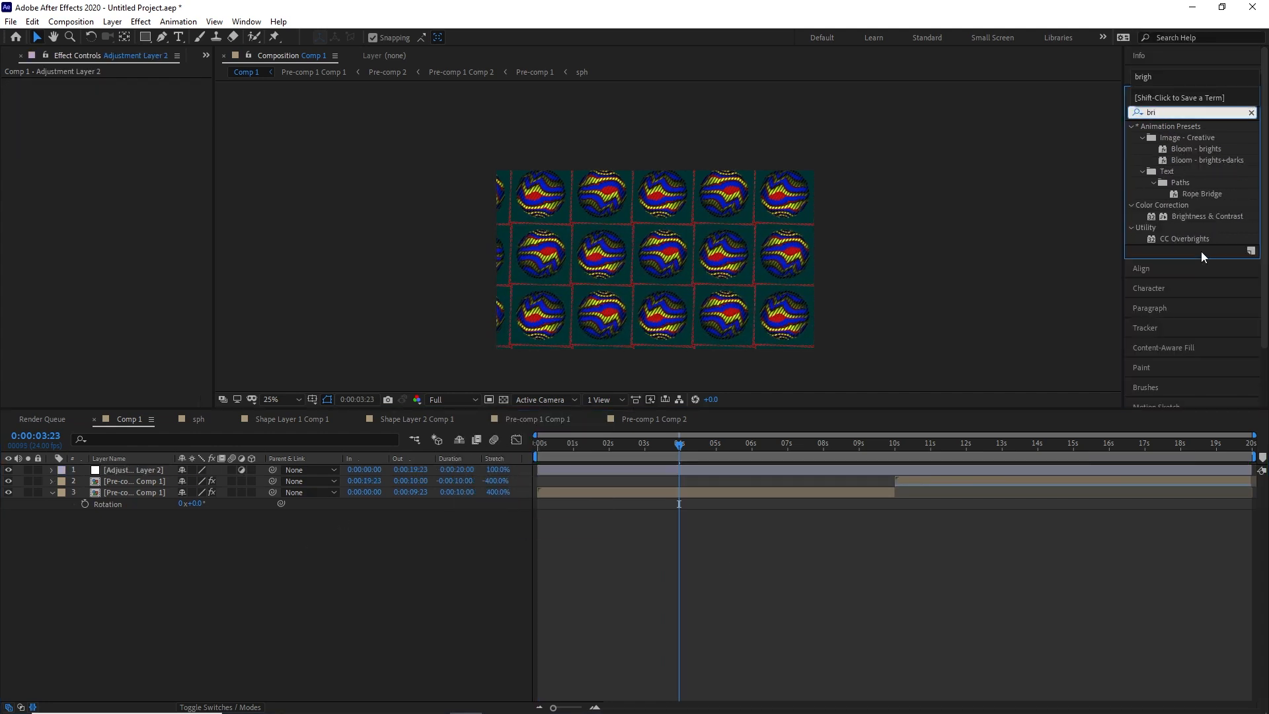
{"action": "double_click", "coordinate": [1209, 217]}
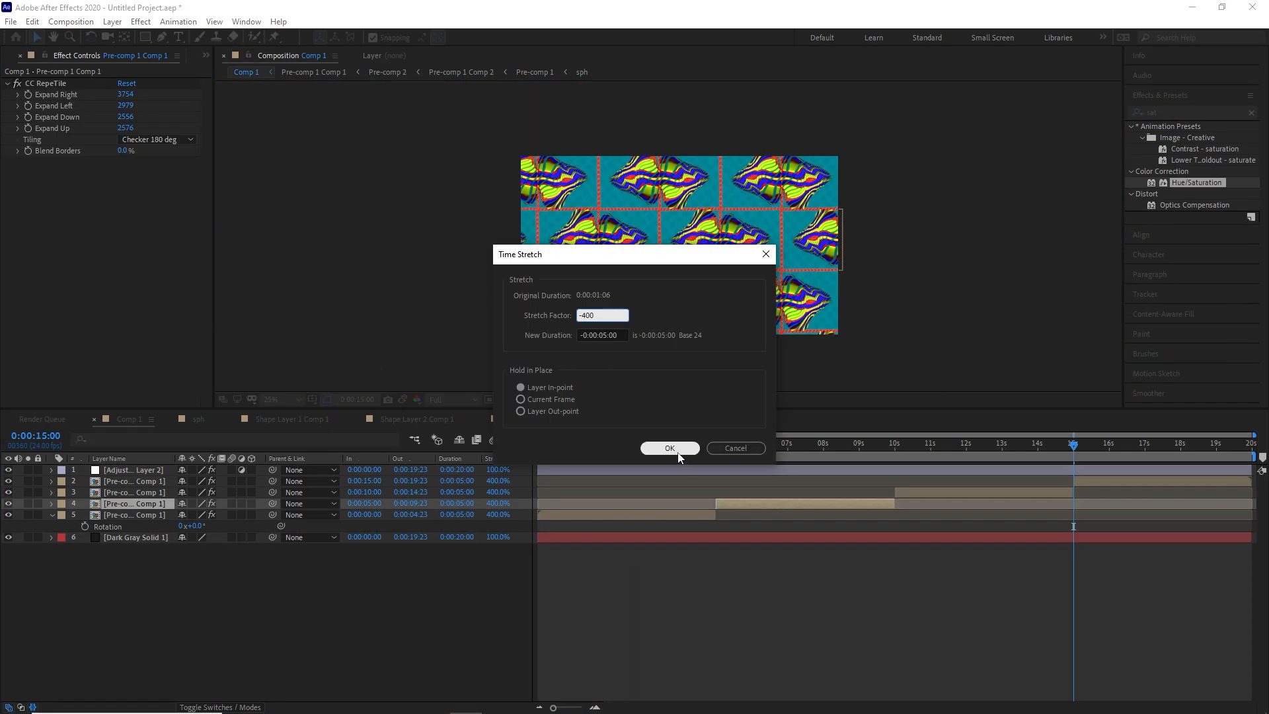
{"action": "left_click", "coordinate": [669, 448]}
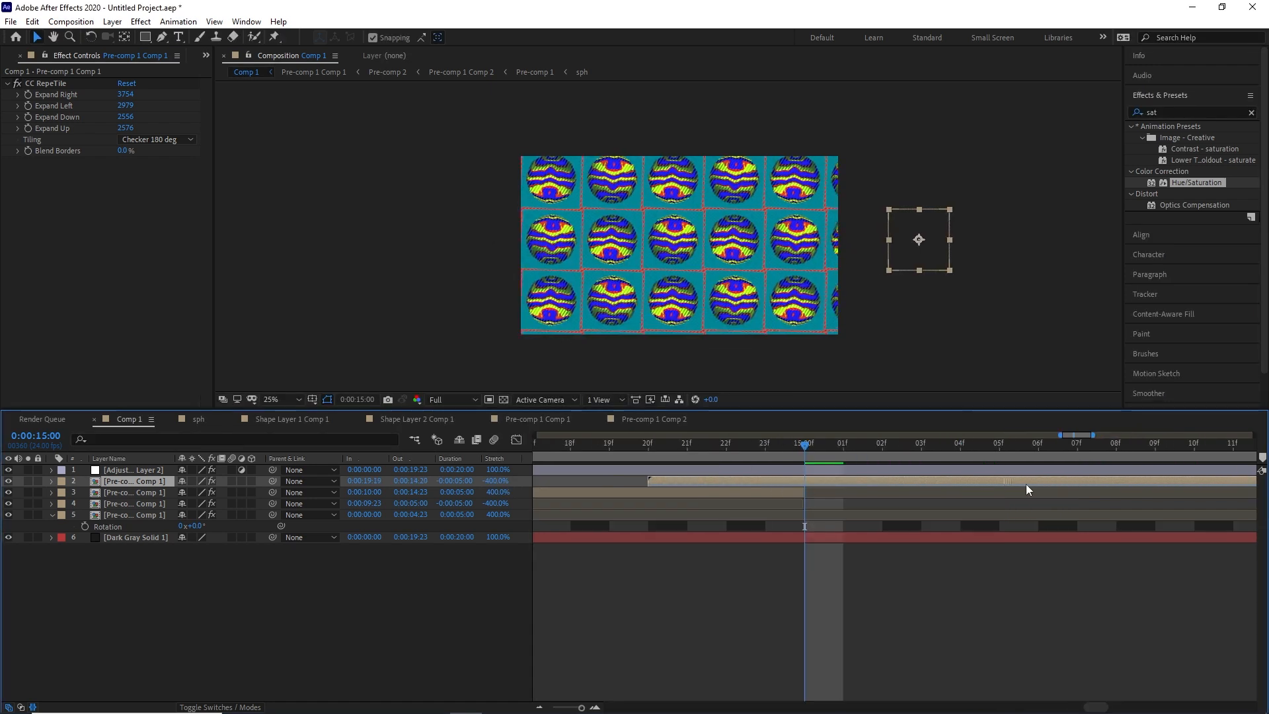
Step: Sequence the reversed copies one after another over the Dark Gray solid
{"action": "left_click", "coordinate": [610, 444]}
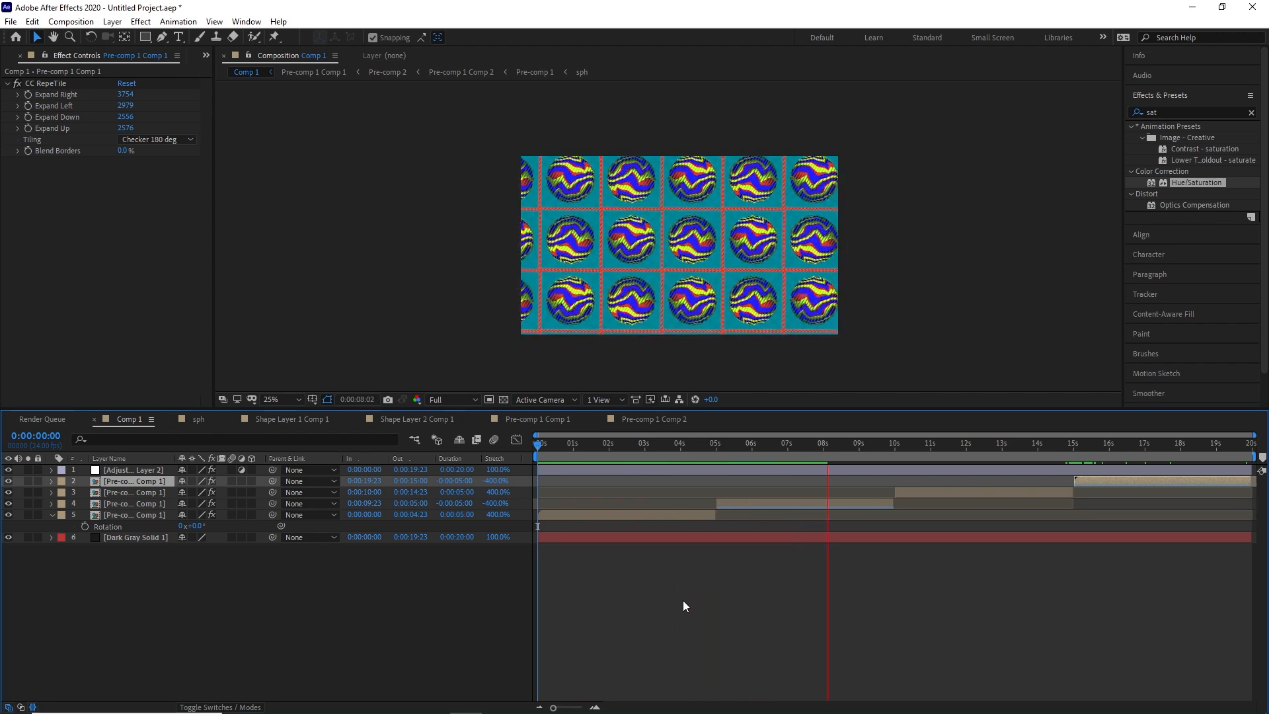
{"action": "left_click", "coordinate": [945, 442]}
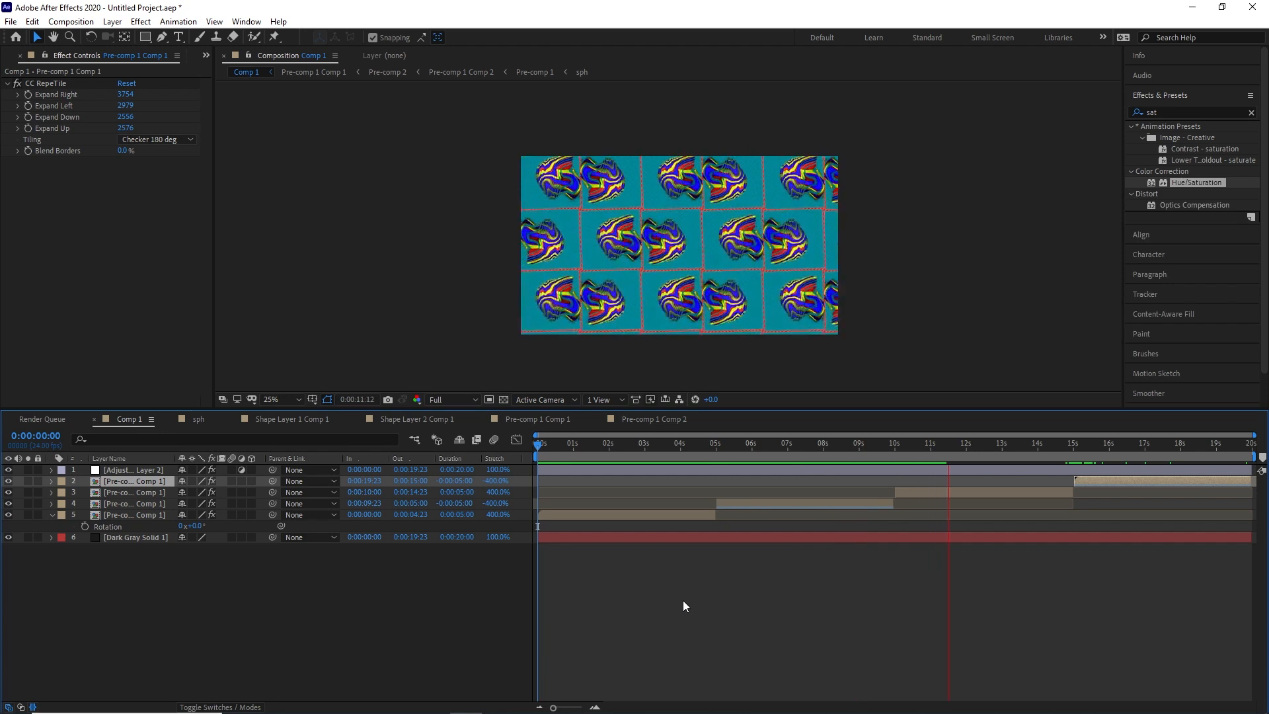
{"action": "left_click", "coordinate": [1044, 445]}
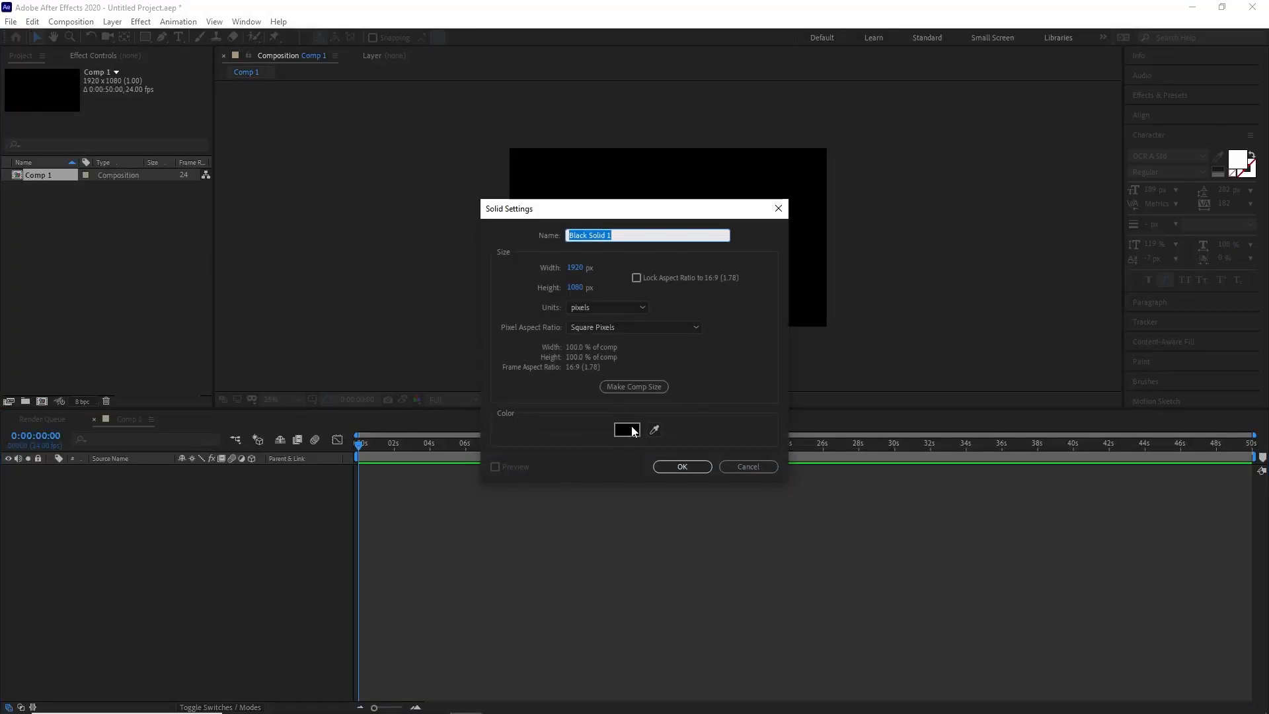
Step: Create full-frame Black Solid 1 in Comp 1 and bring up the Effects & Presets library
{"action": "left_click", "coordinate": [682, 467]}
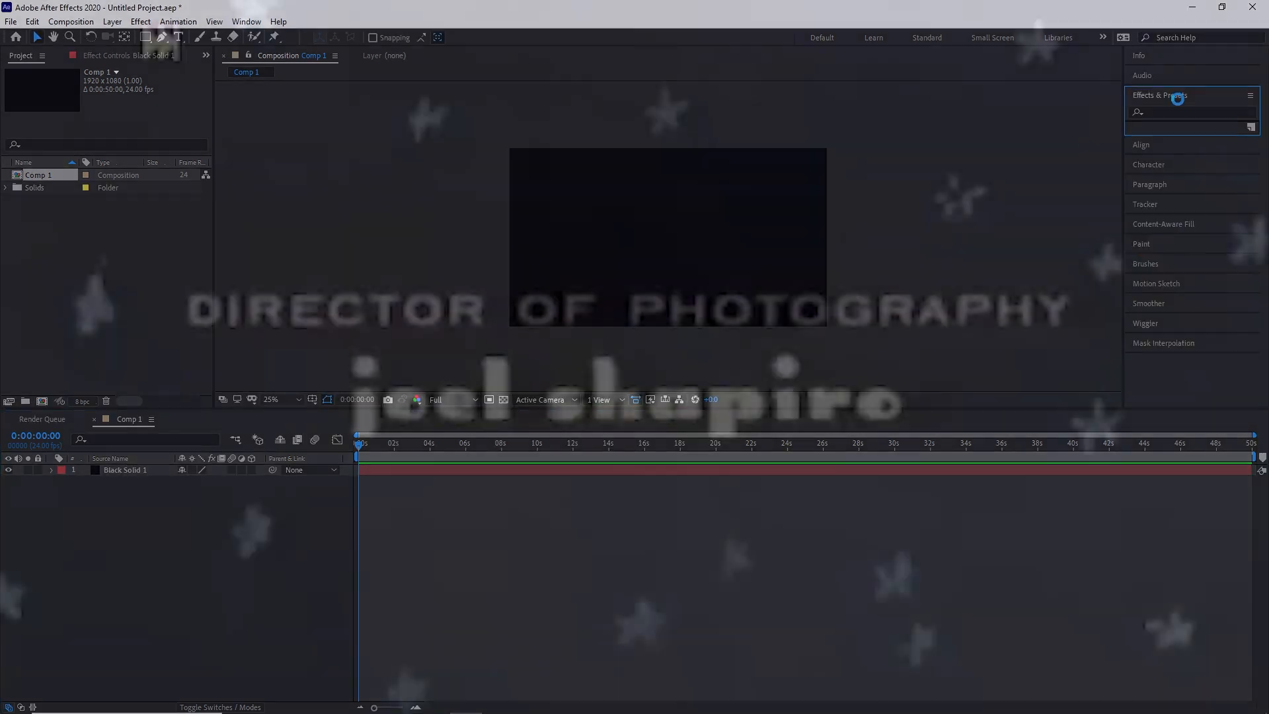
{"action": "left_click", "coordinate": [1193, 111]}
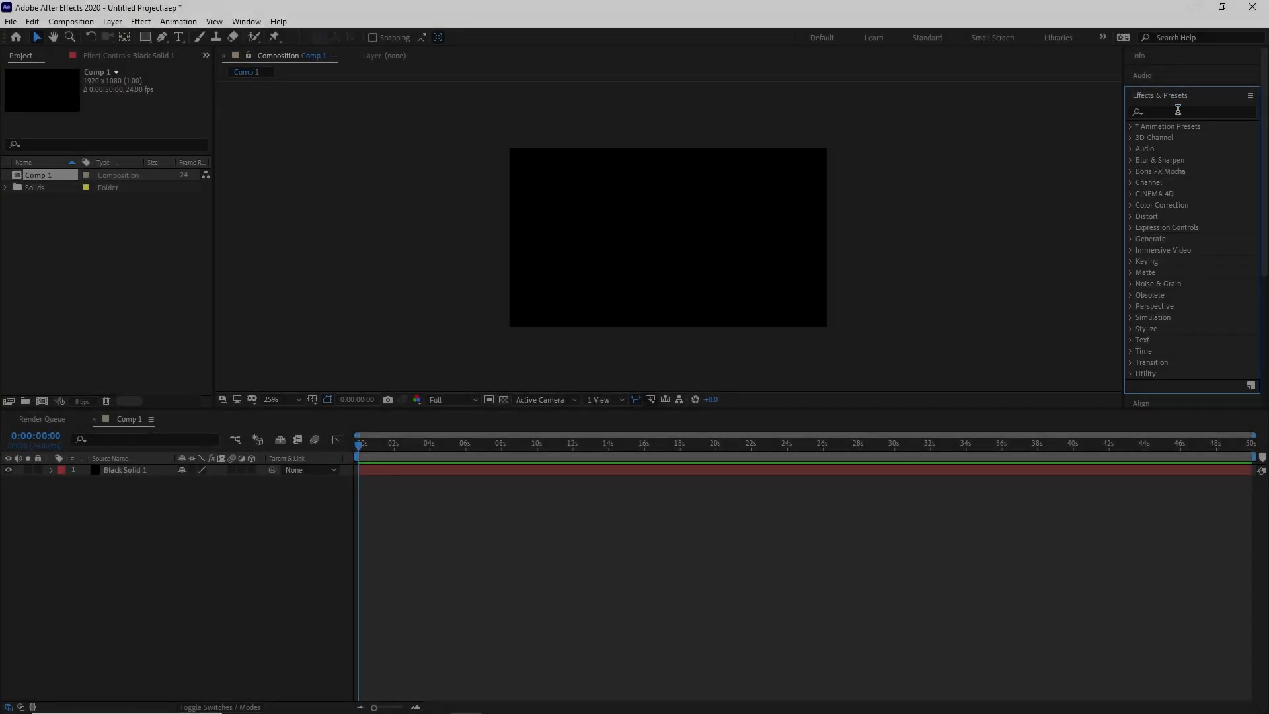
Step: Apply Fill to the solid, keyframe its Color, and set orange at about 4 seconds
{"action": "type", "text": "fill"}
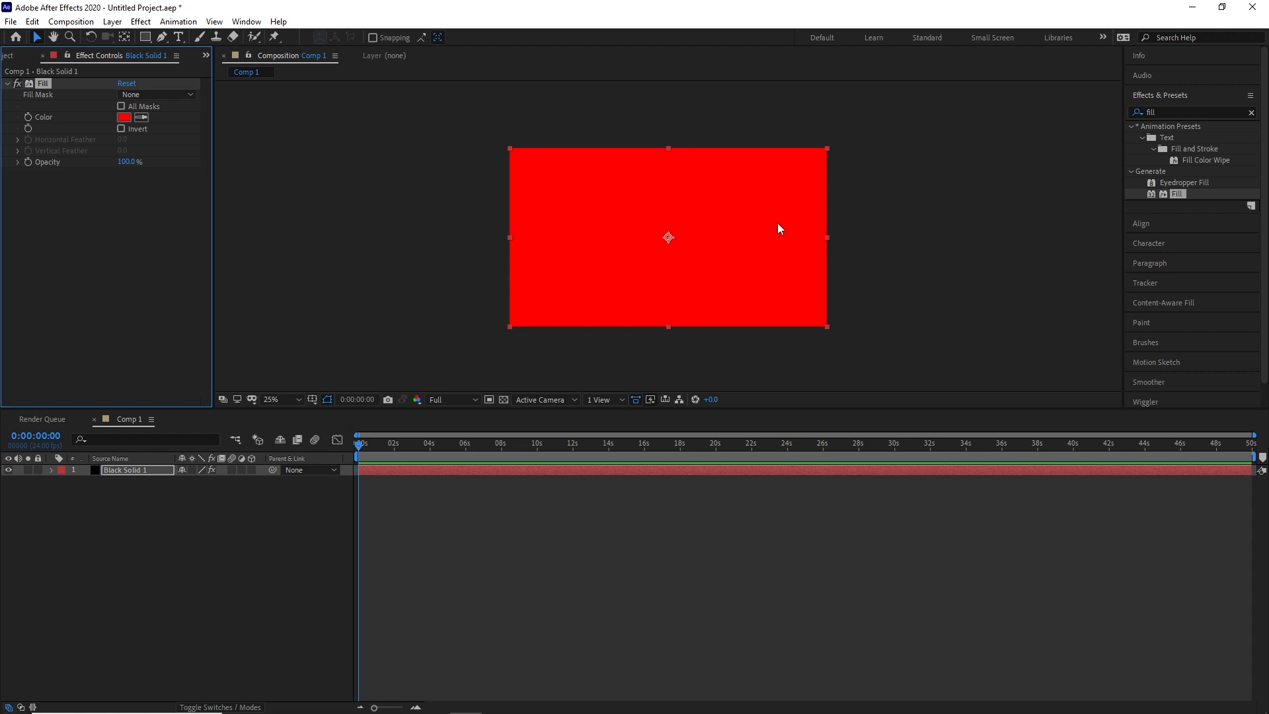
{"action": "left_click", "coordinate": [428, 444]}
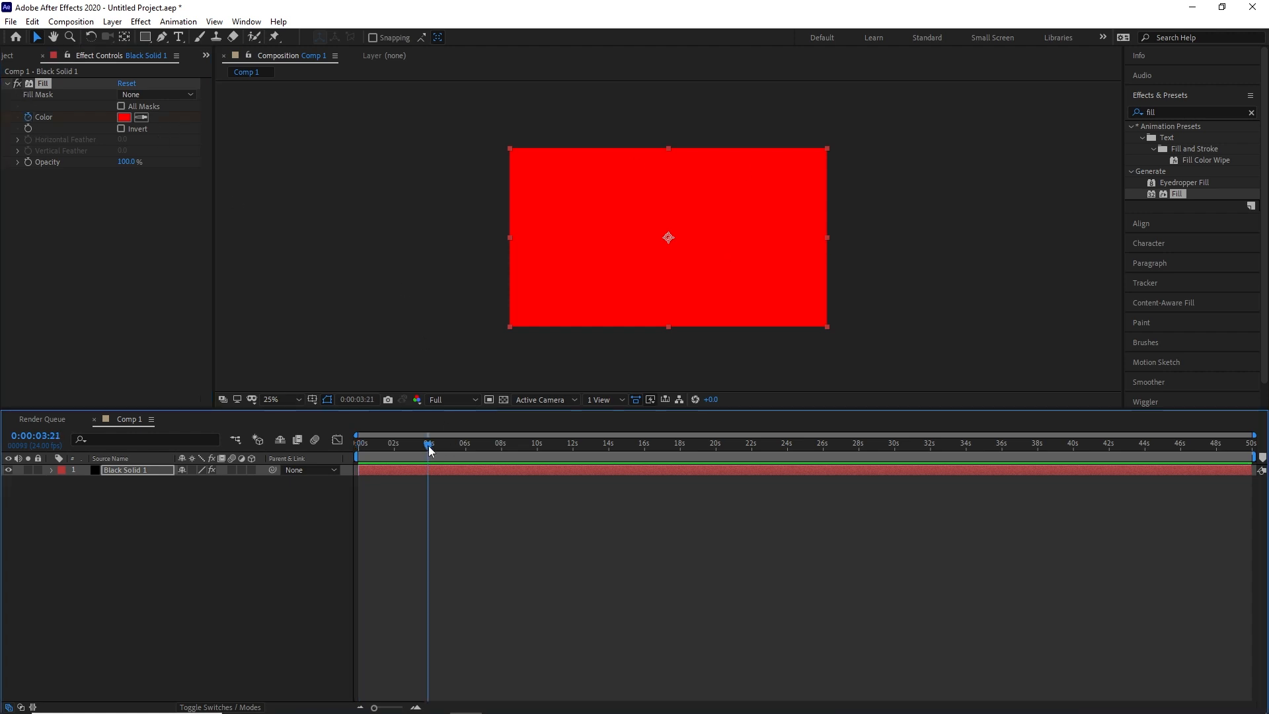
{"action": "left_click", "coordinate": [125, 116]}
{"action": "type", "text": "62"}
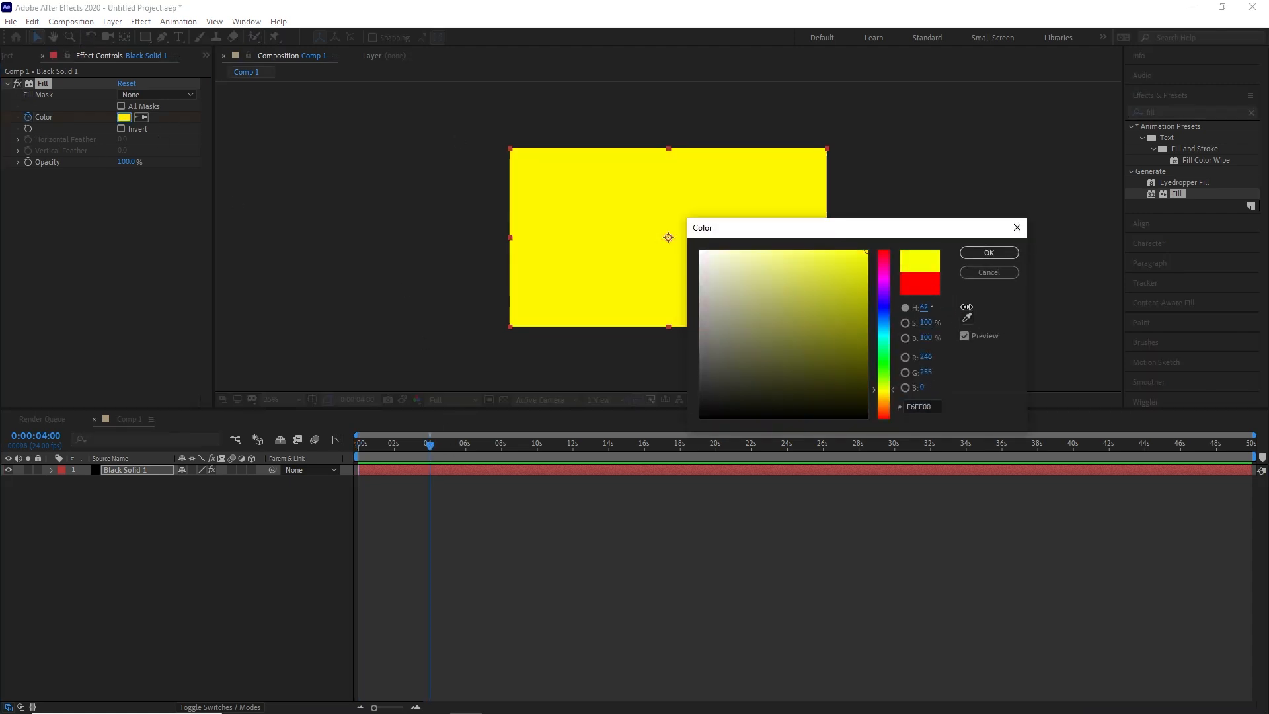
{"action": "left_click", "coordinate": [989, 253]}
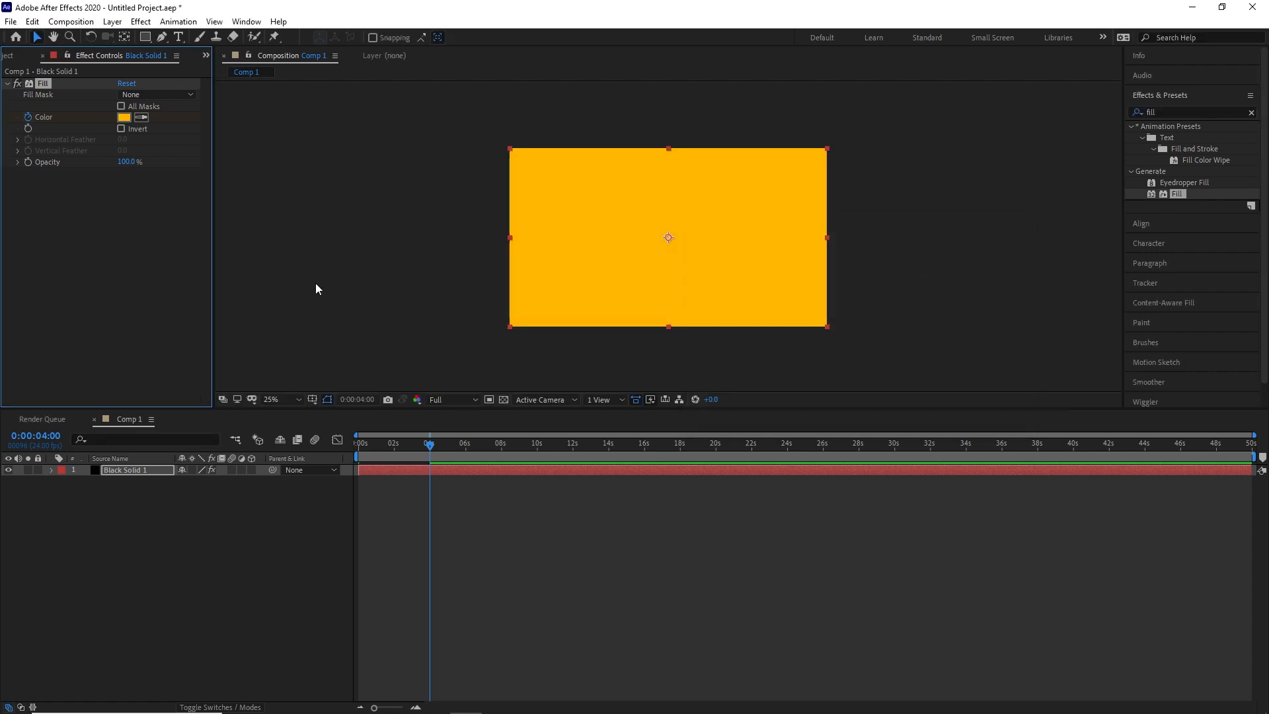
Step: Add a later Color keyframe set to cyan via a hex value
{"action": "left_click", "coordinate": [123, 116]}
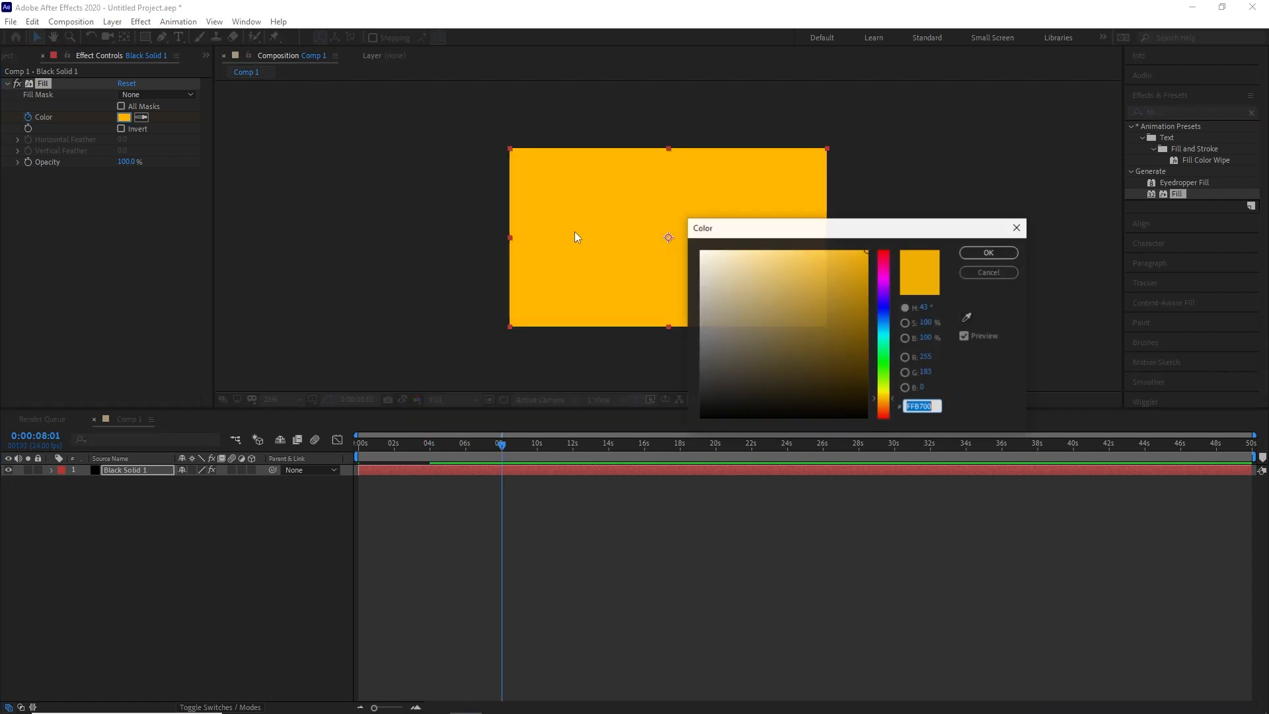
{"action": "left_click", "coordinate": [883, 354]}
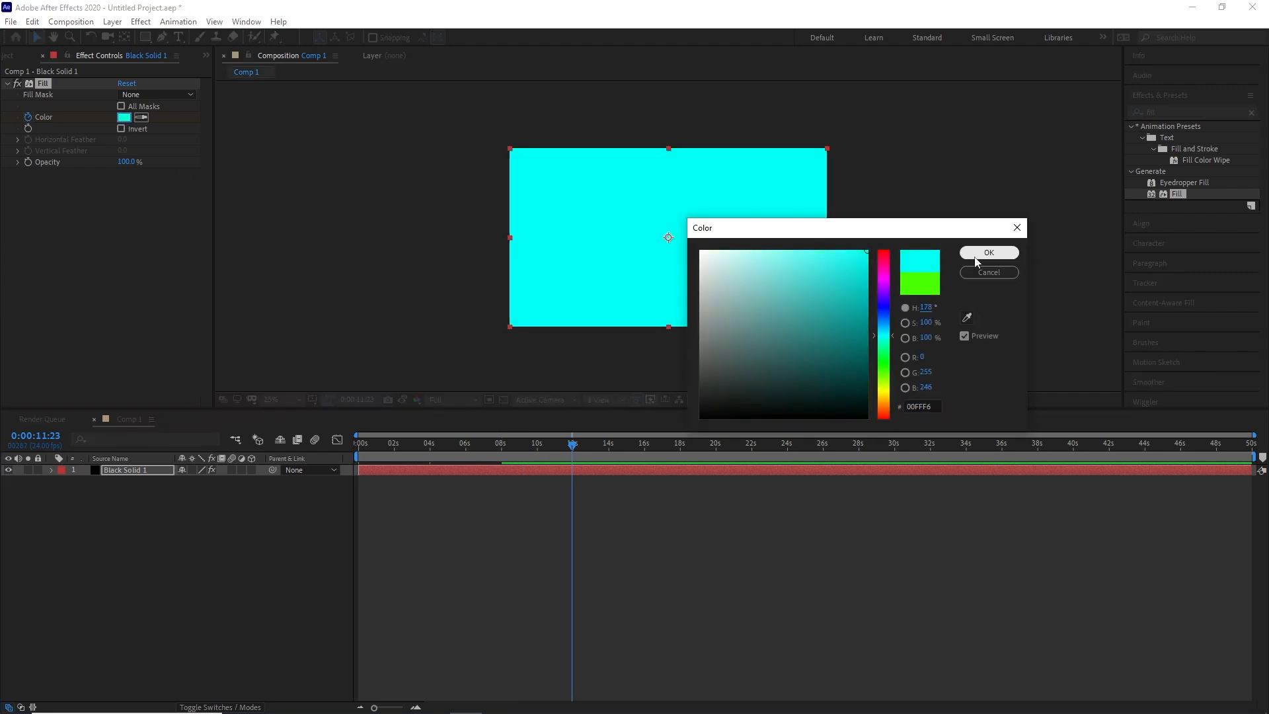
{"action": "left_click", "coordinate": [989, 253]}
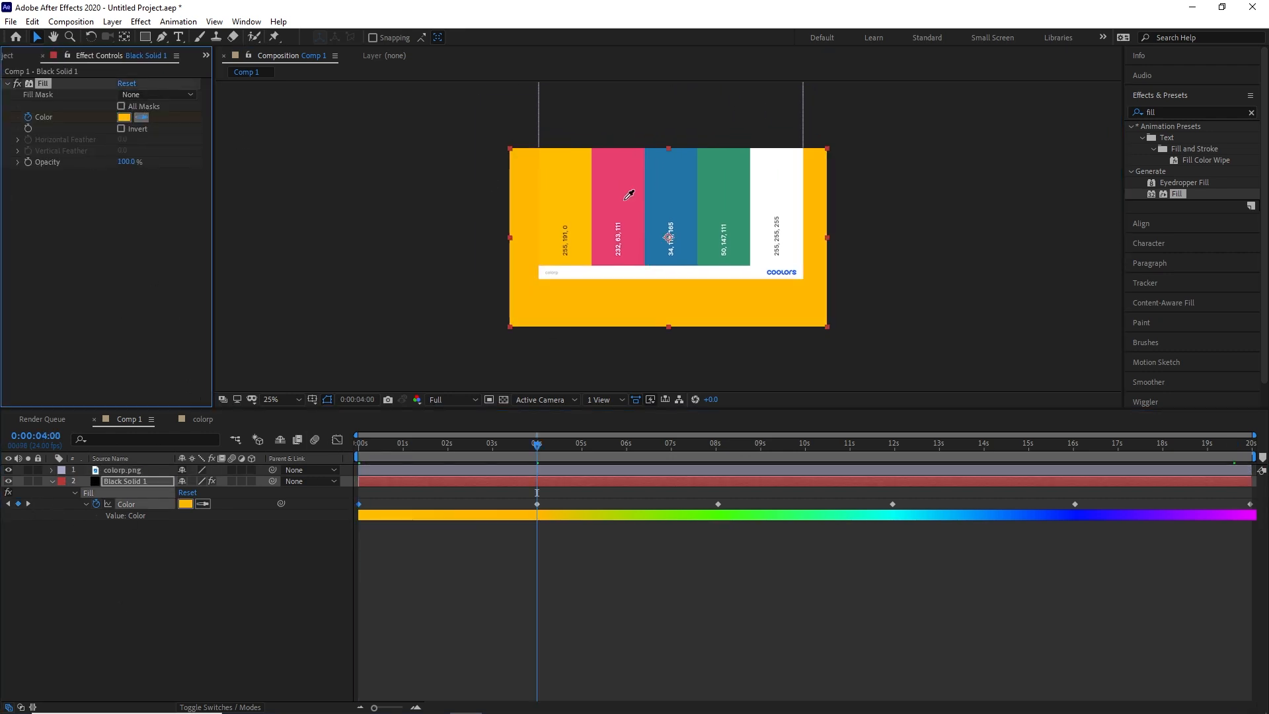
Step: Eyedropper the palette's blue swatch onto a Color keyframe and move to the next one
{"action": "left_click", "coordinate": [718, 444]}
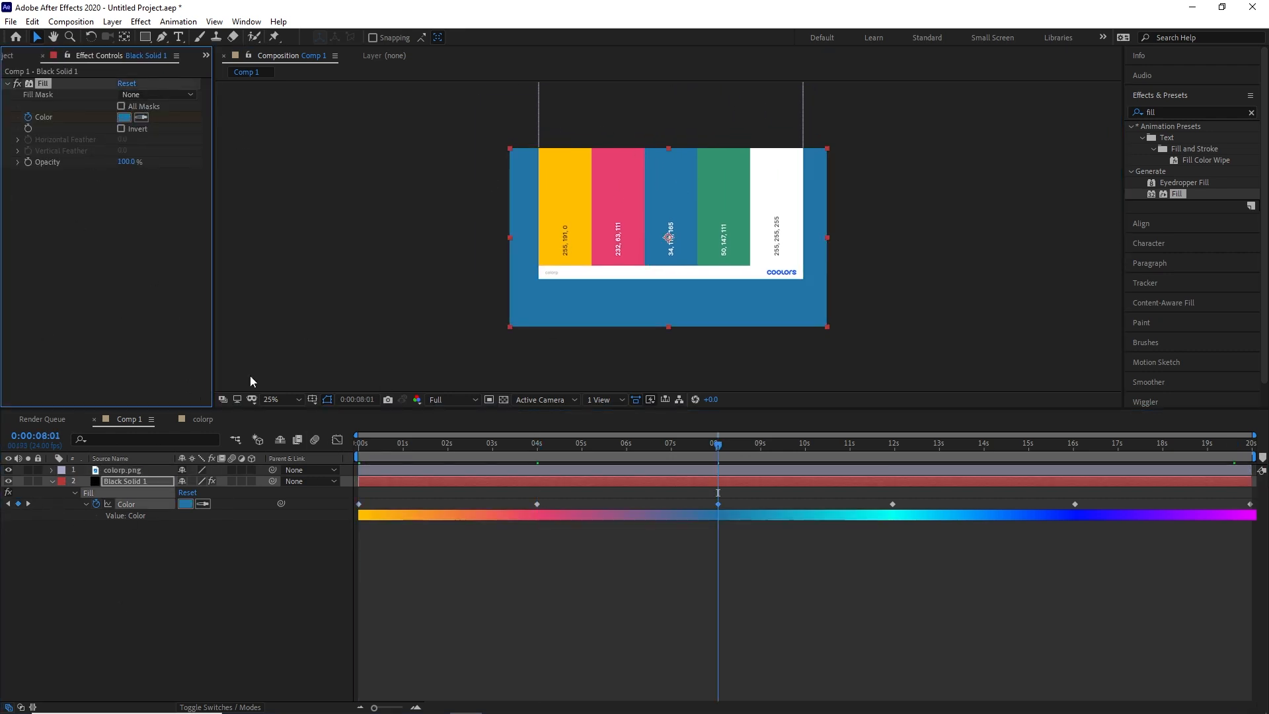
{"action": "left_click", "coordinate": [894, 444]}
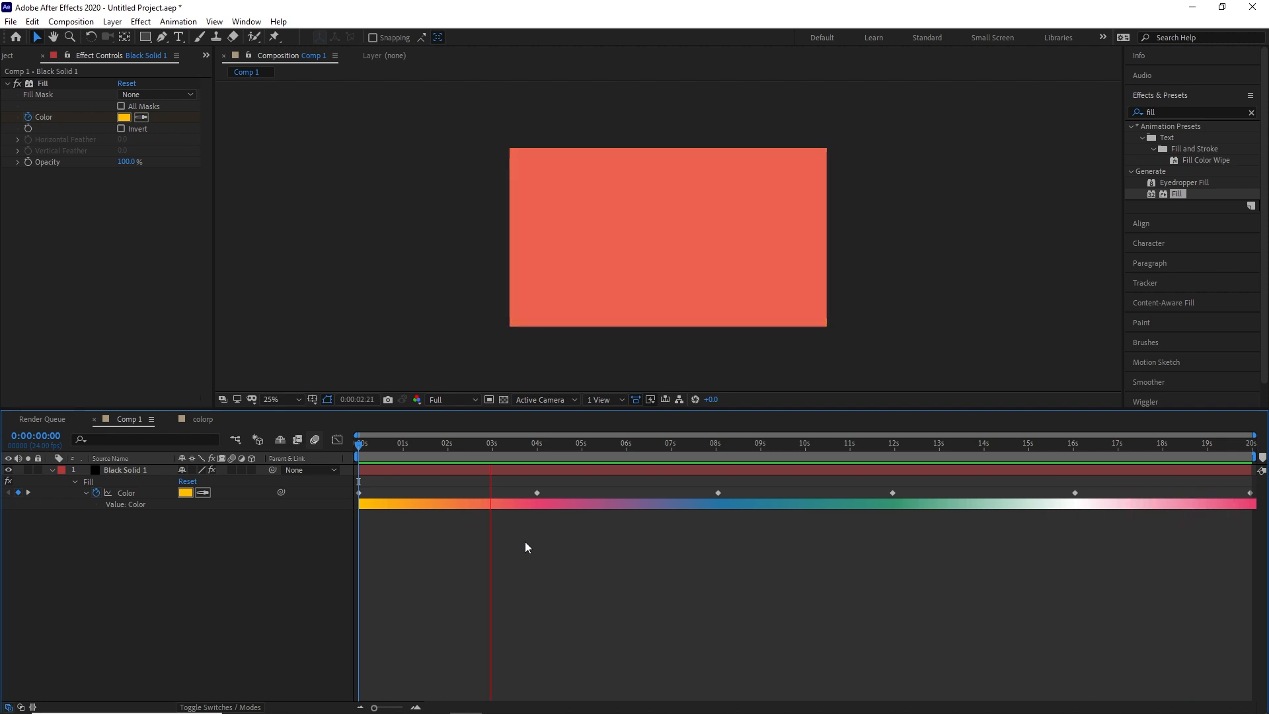
Step: Select all the Fill colour keyframes and Easy Ease them with F9
{"action": "left_click", "coordinate": [521, 444]}
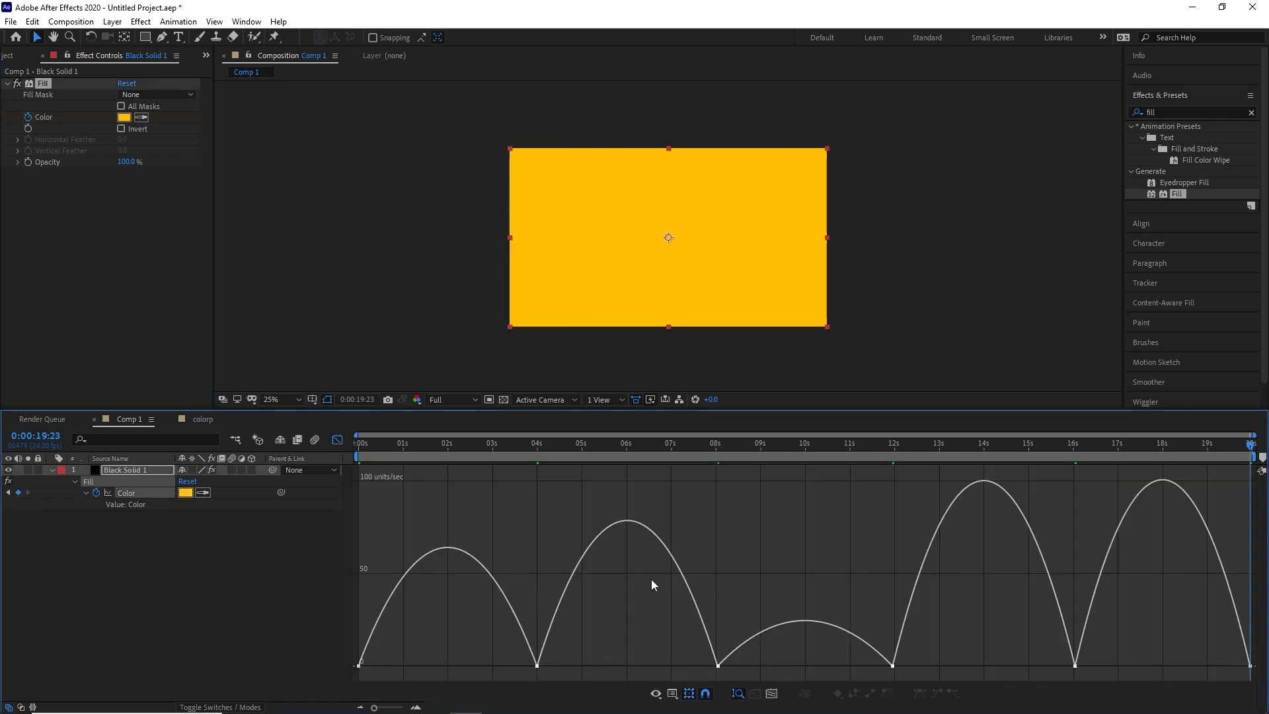
{"action": "mouse_move", "coordinate": [369, 687]}
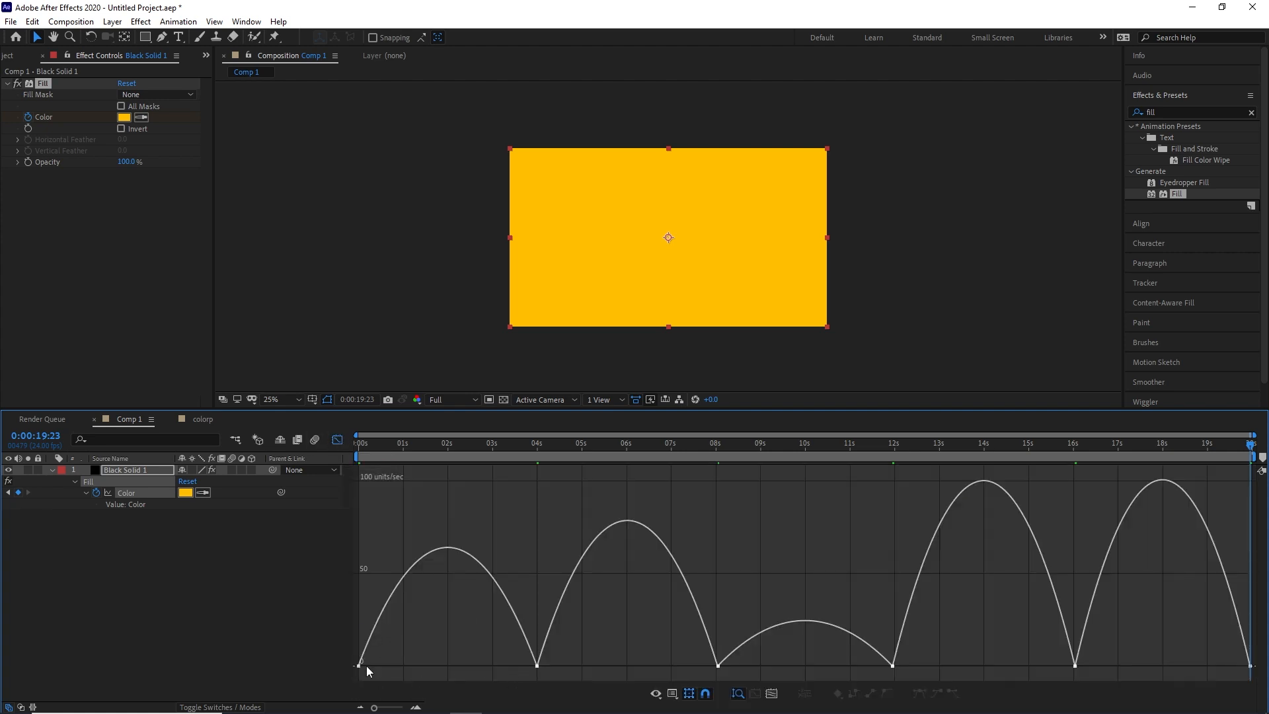